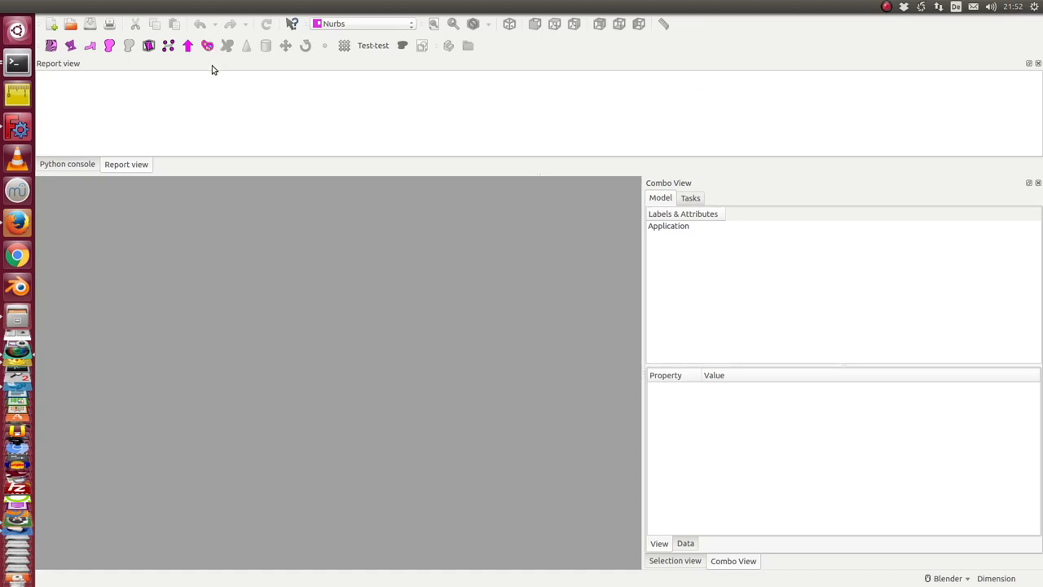
{"action": "mouse_move", "coordinate": [244, 45]}
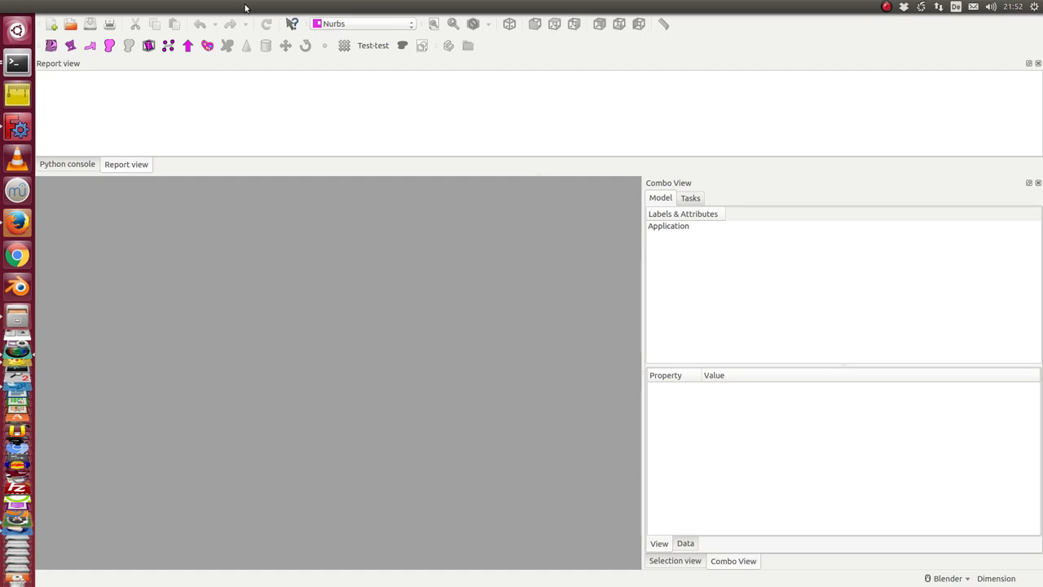
- Show the Topology menu with its analysis and test-loading commands
{"action": "left_click", "coordinate": [260, 7]}
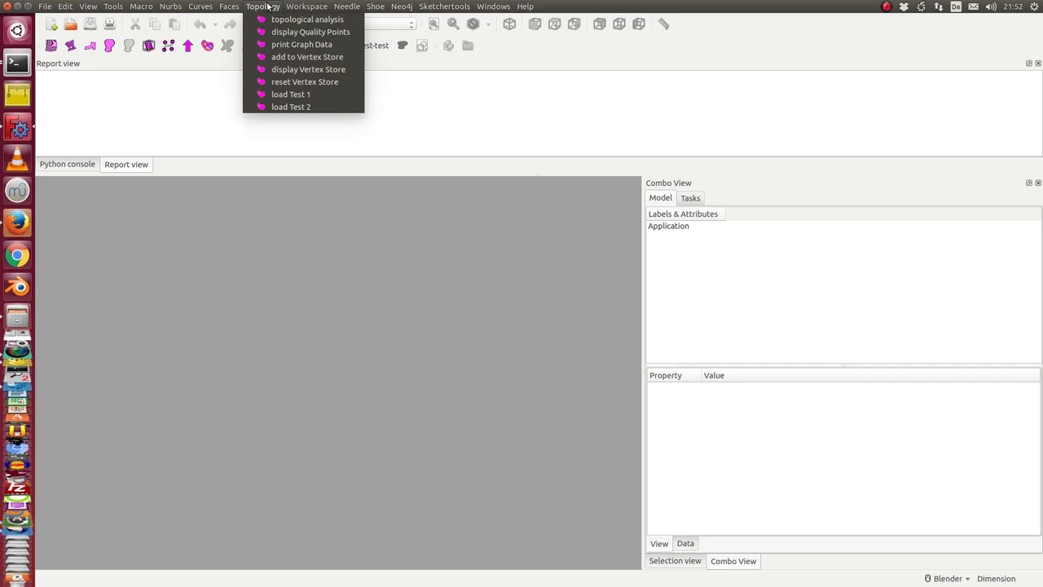
{"action": "mouse_move", "coordinate": [290, 107]}
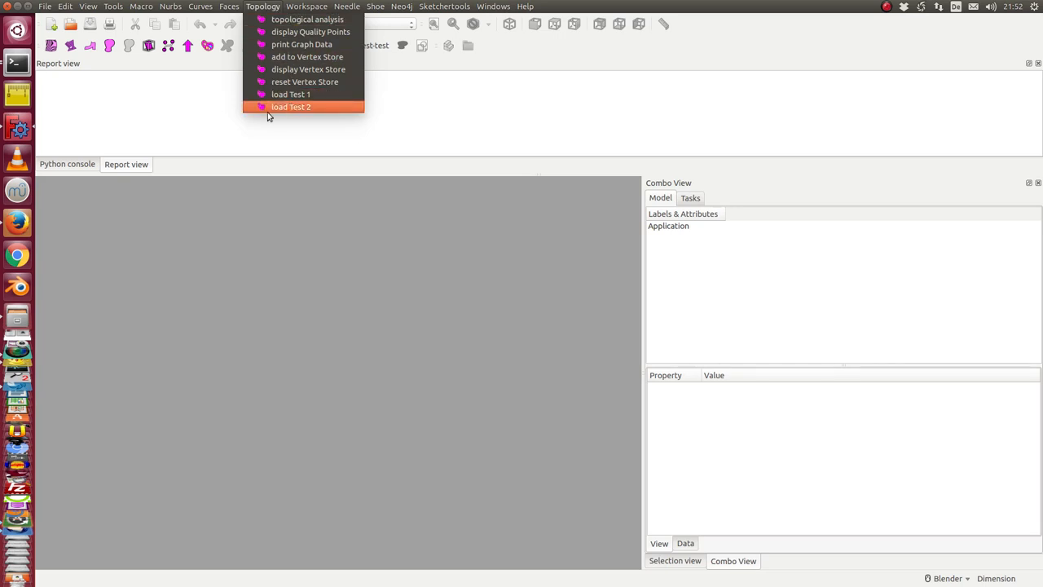
- Load Test 2, select Pocket001001002 and the rotated copy Pocket004, and list the topology commands
{"action": "left_click", "coordinate": [290, 107]}
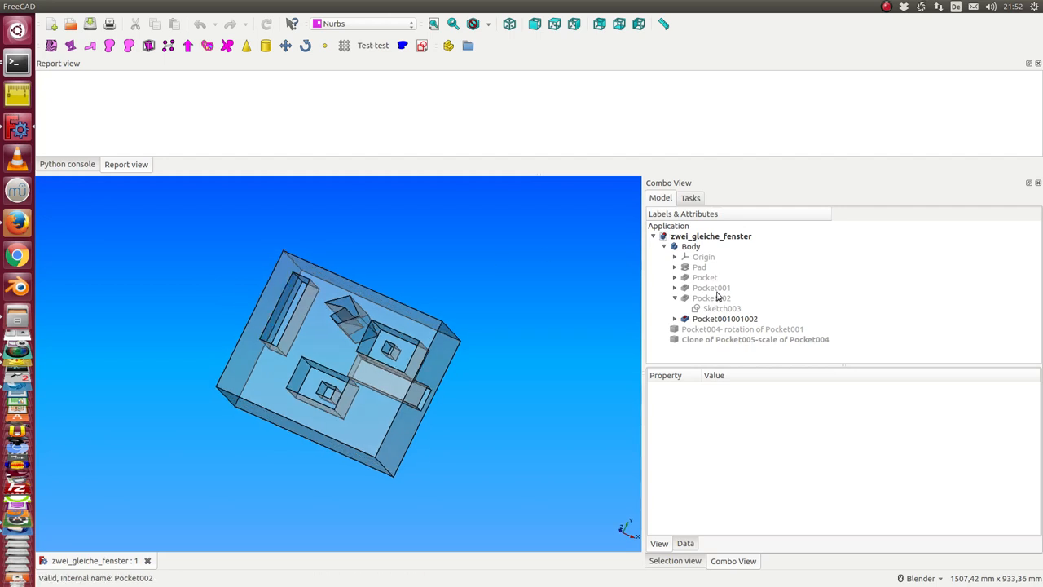
{"action": "left_click", "coordinate": [723, 318]}
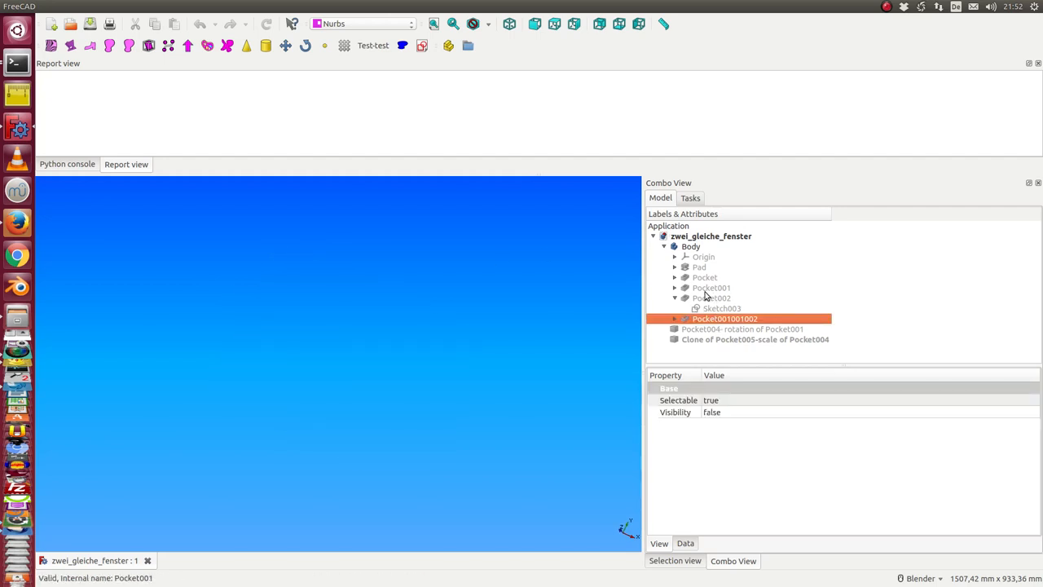
{"action": "left_click", "coordinate": [710, 287]}
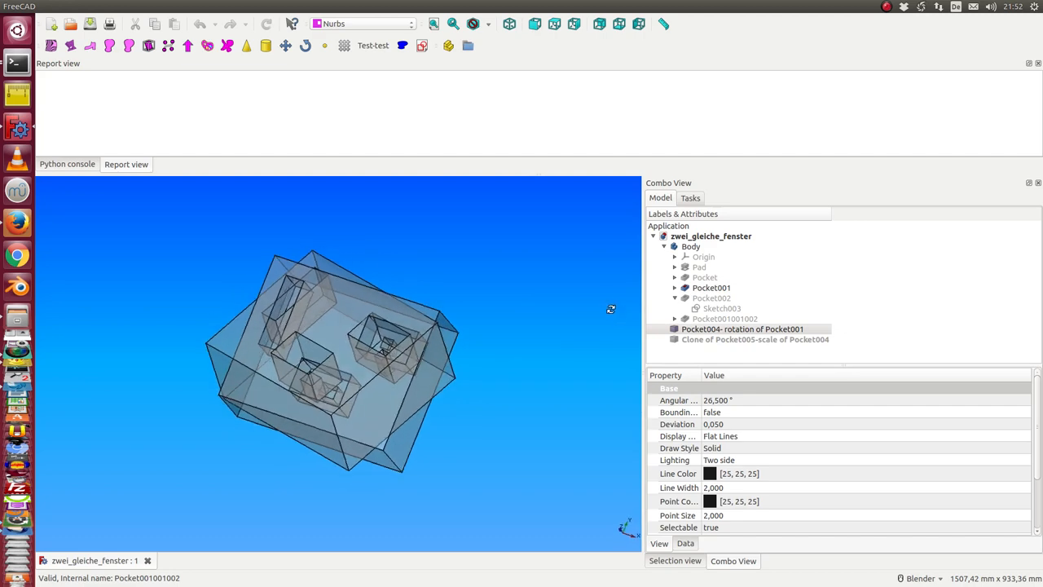
{"action": "left_click", "coordinate": [753, 339]}
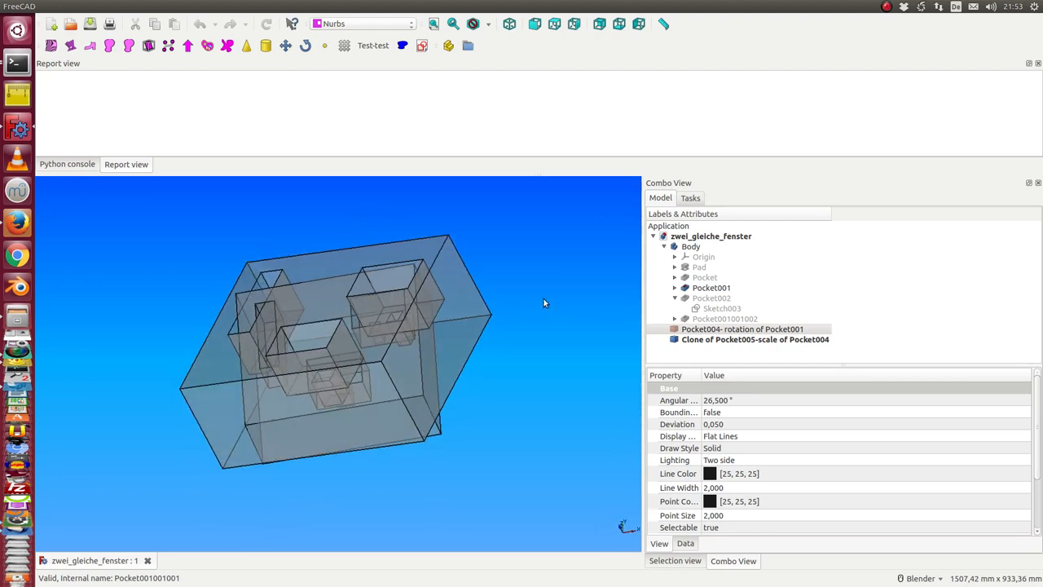
{"action": "left_click", "coordinate": [263, 7]}
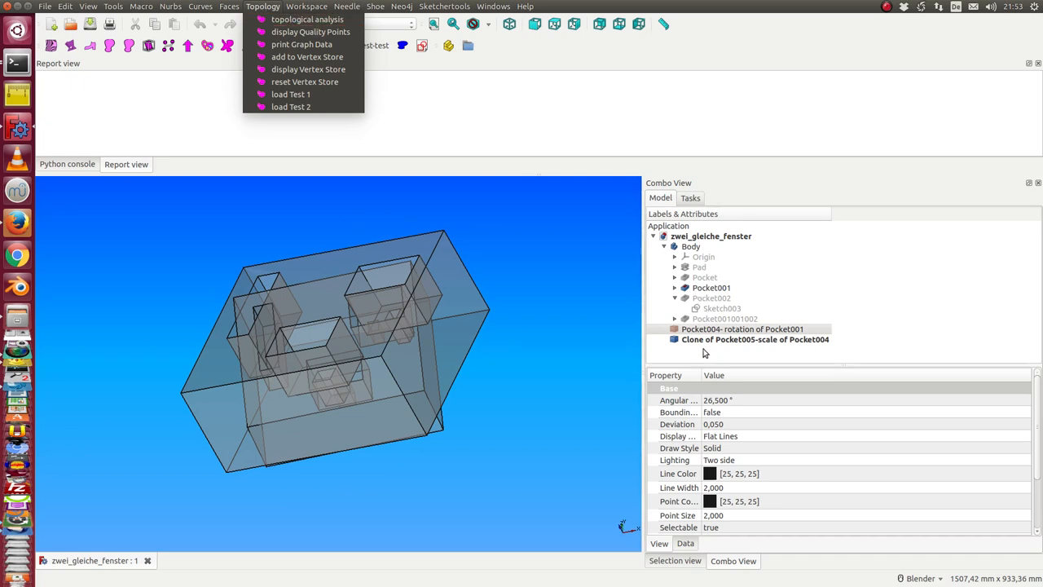
- Analyse the scaled clone, print Pocket001's vertex names to the report, and clear the Points and Shape overlays
{"action": "left_click", "coordinate": [755, 338]}
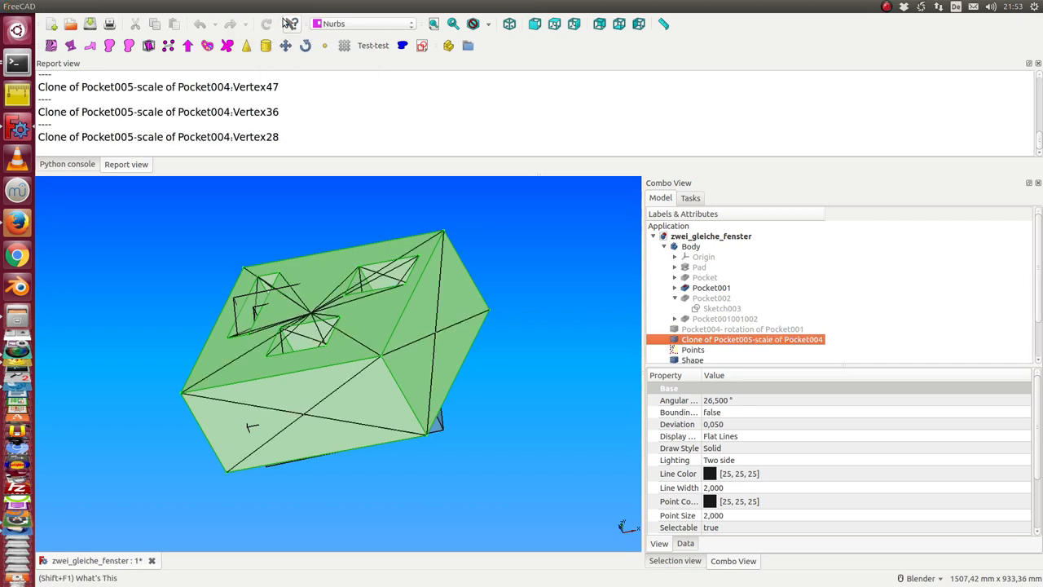
{"action": "left_click", "coordinate": [711, 287]}
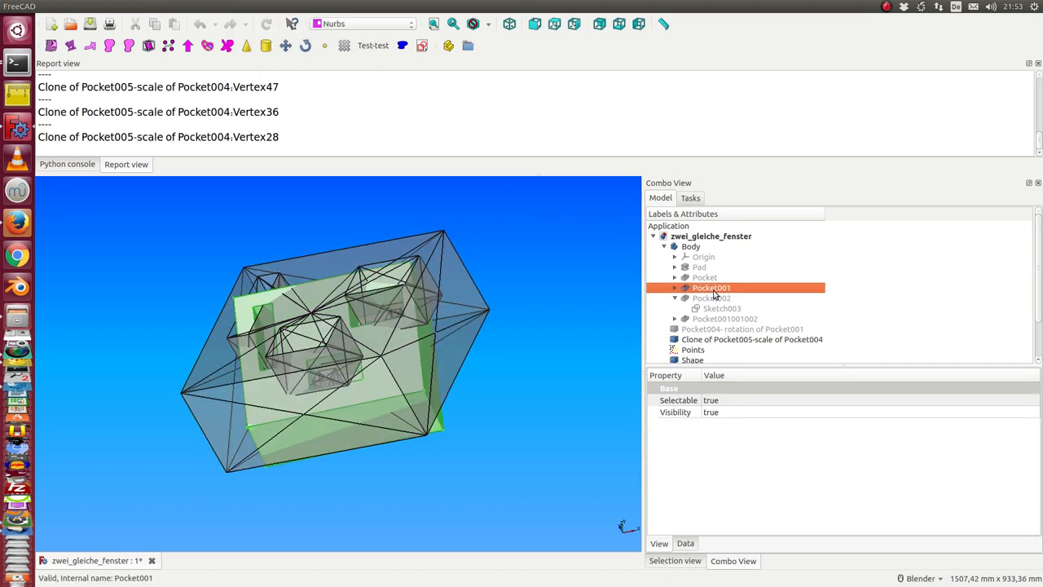
{"action": "left_click", "coordinate": [263, 7]}
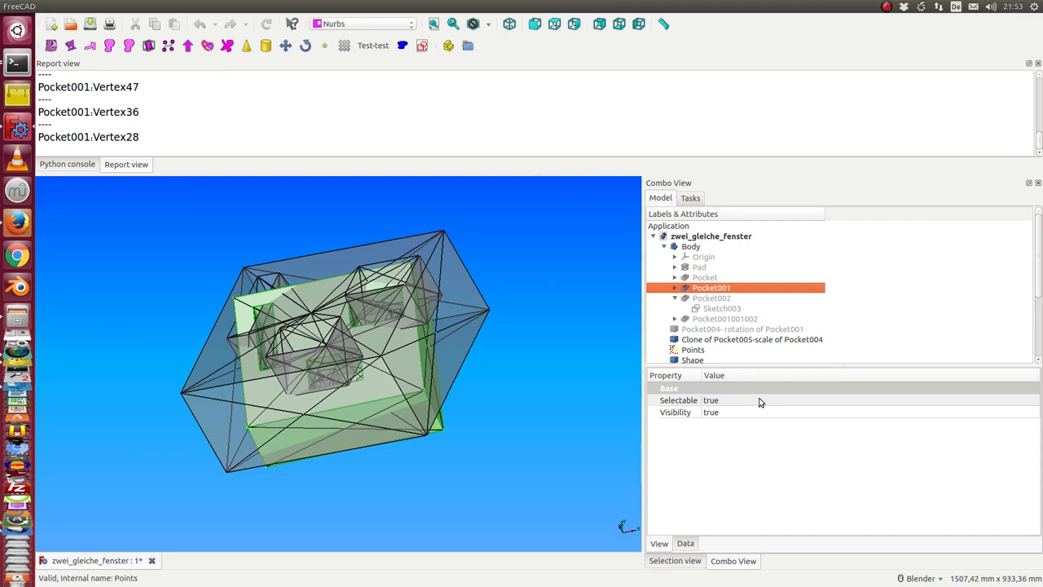
{"action": "left_click", "coordinate": [692, 318]}
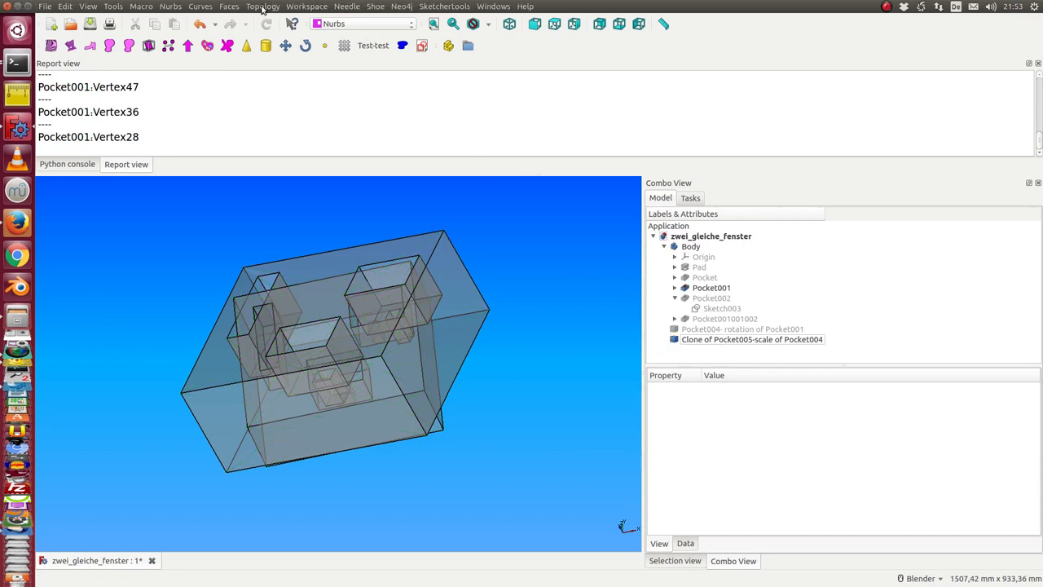
- Display the vertex store comparison (48 of 96 common), inspect the magenta points, then remove Common Points
{"action": "left_click", "coordinate": [262, 7]}
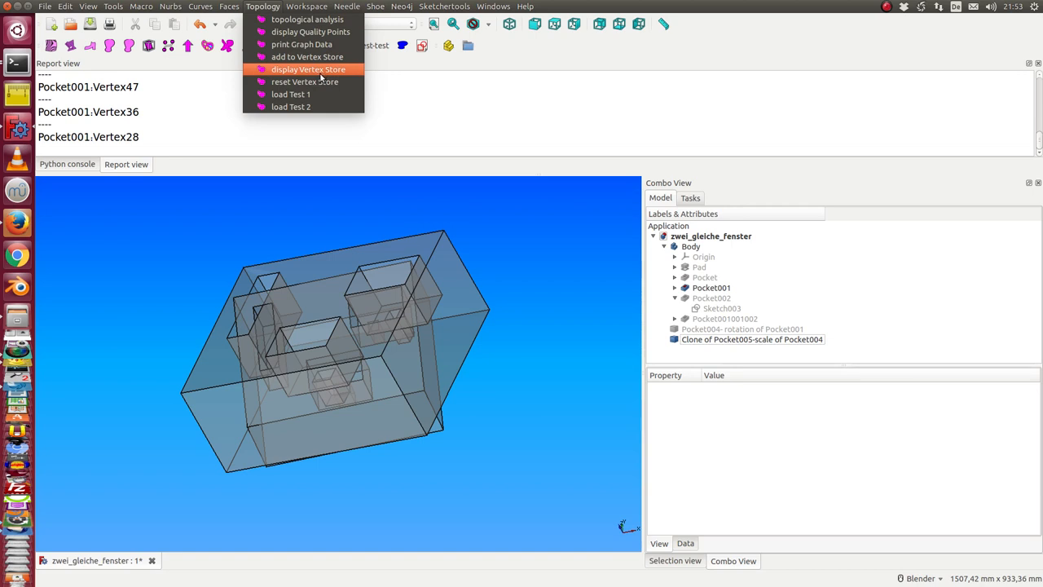
{"action": "mouse_move", "coordinate": [303, 82]}
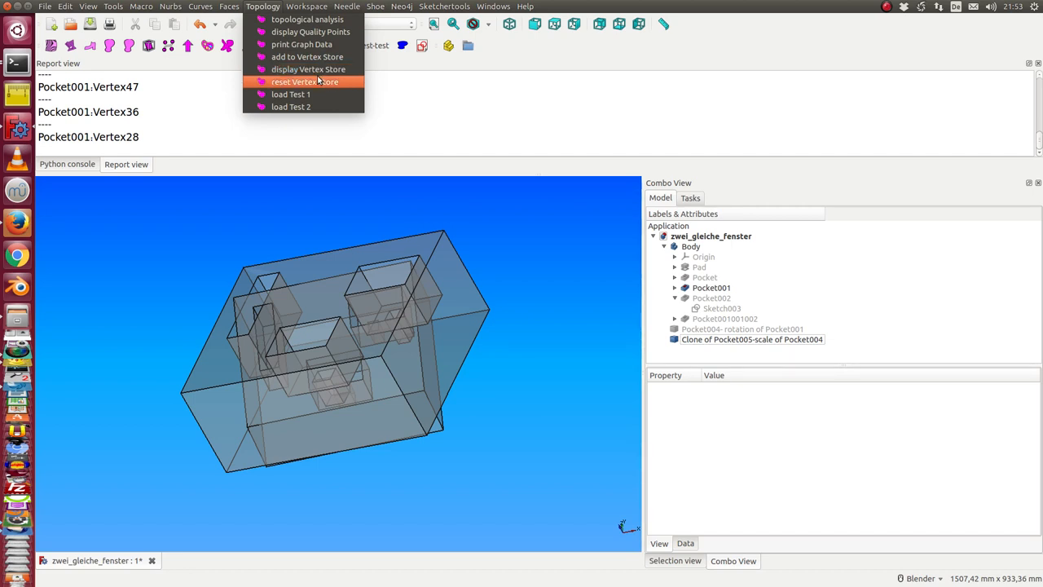
{"action": "mouse_move", "coordinate": [308, 68]}
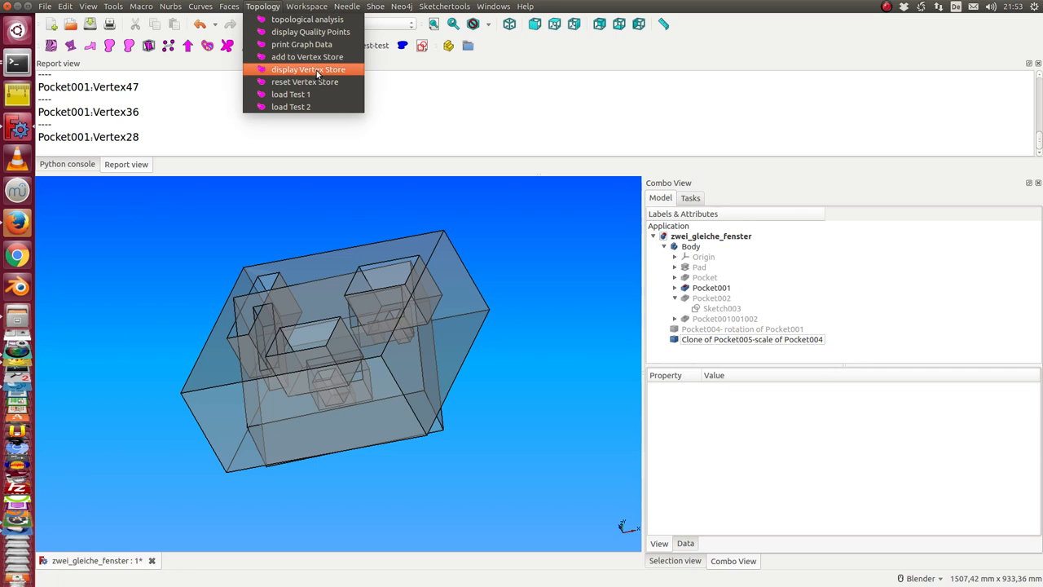
{"action": "left_click", "coordinate": [309, 69]}
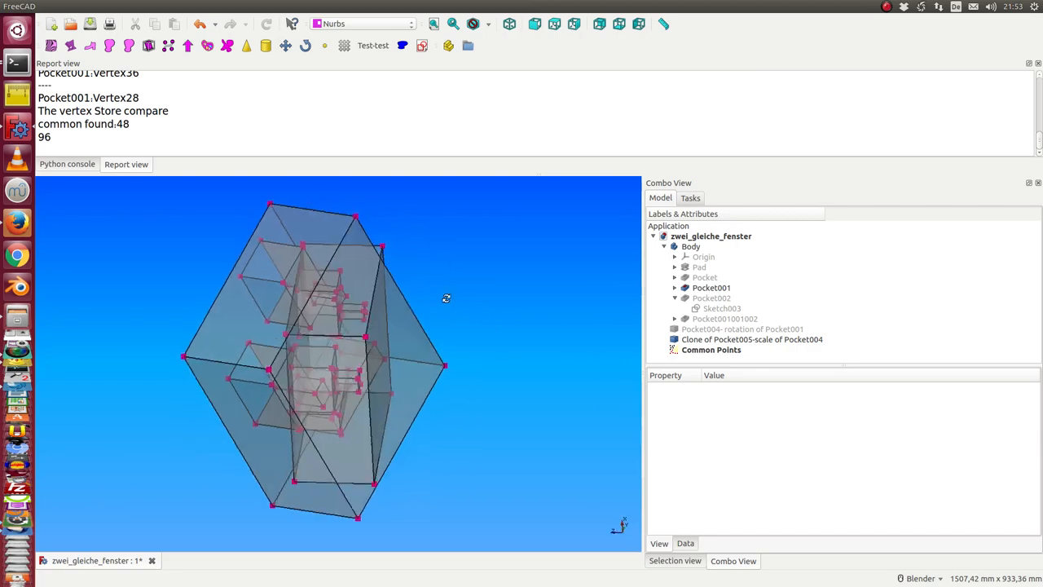
{"action": "left_click_drag", "start_coordinate": [447, 298], "coordinate": [459, 453]}
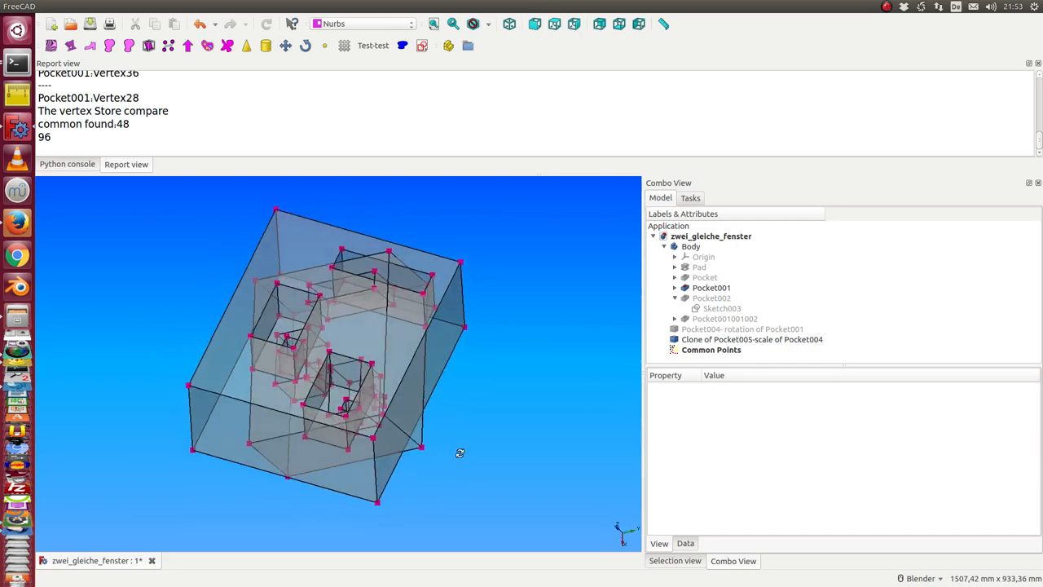
{"action": "left_click_drag", "start_coordinate": [460, 453], "coordinate": [484, 367]}
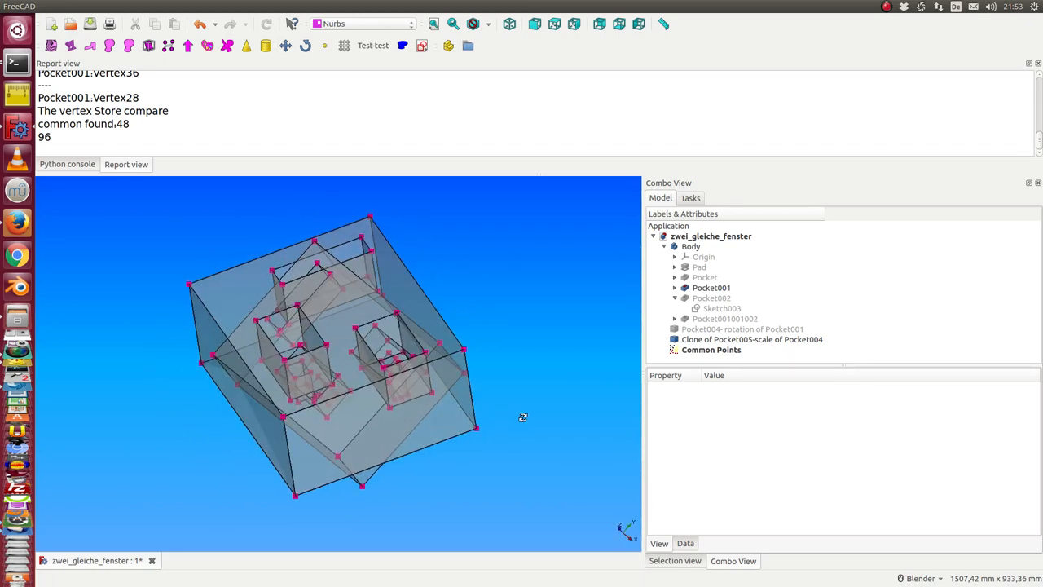
{"action": "left_click", "coordinate": [711, 348]}
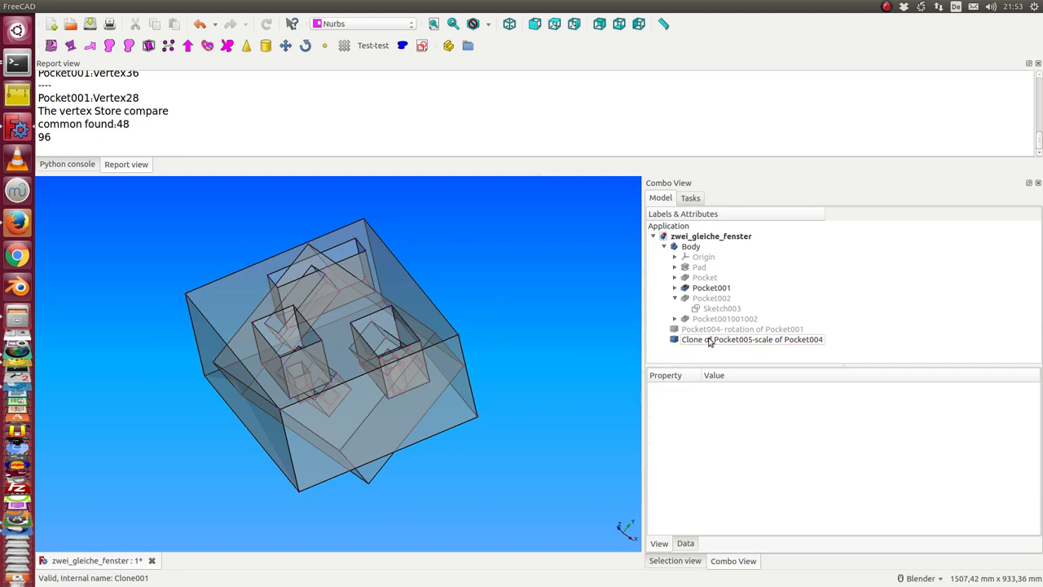
- Show Pocket002 on its own, select it, and reset the vertex store
{"action": "left_click", "coordinate": [710, 297]}
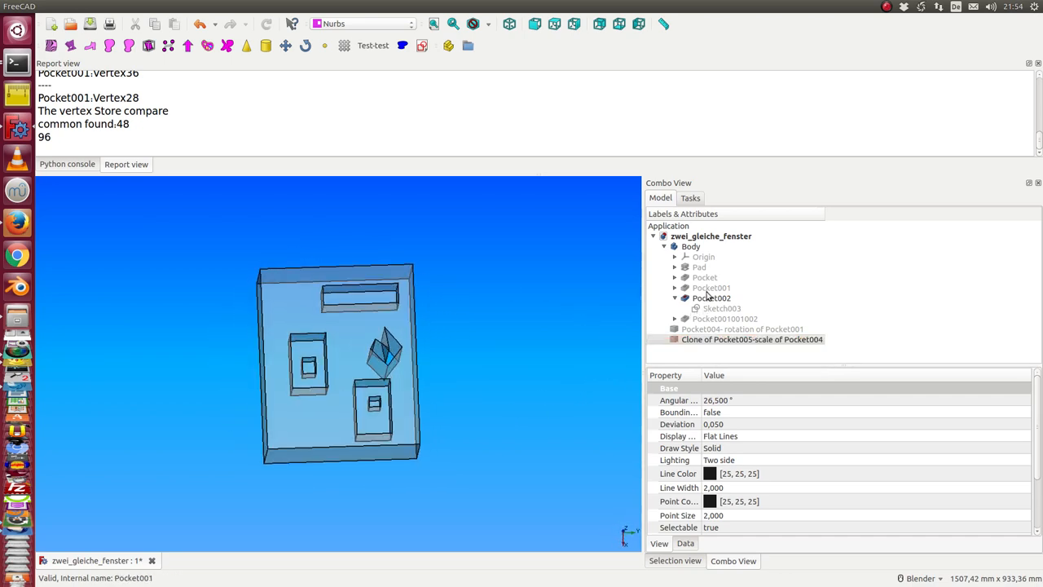
{"action": "left_click", "coordinate": [711, 287]}
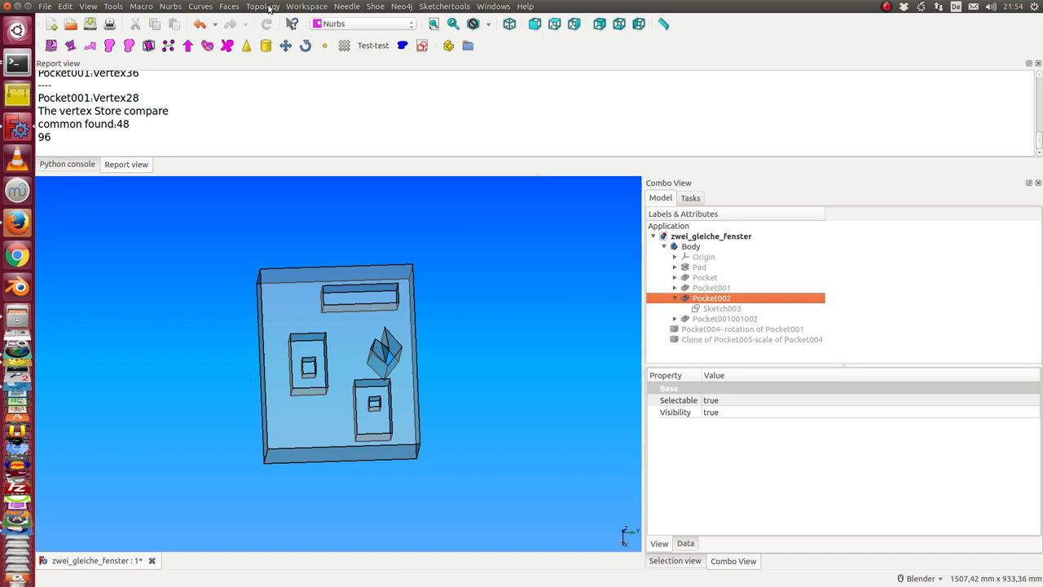
{"action": "left_click", "coordinate": [262, 7]}
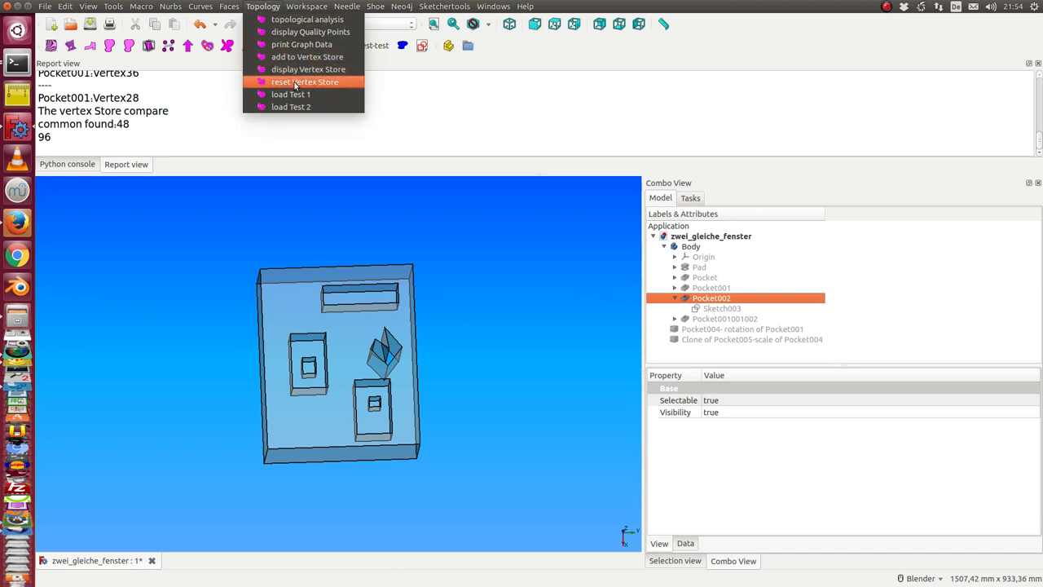
{"action": "left_click", "coordinate": [305, 81]}
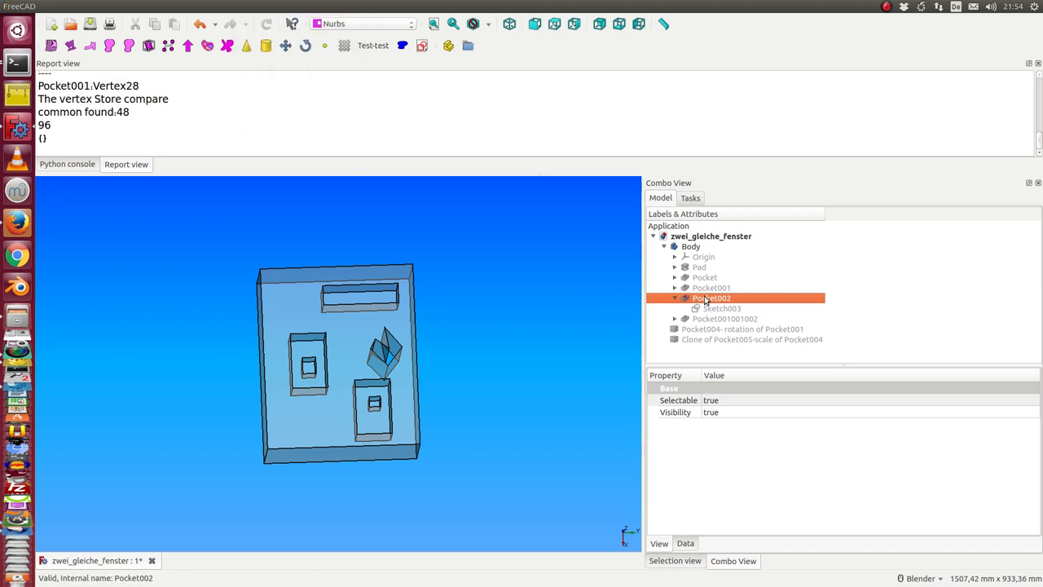
- Add Pocket001's vertices to the store and clear the temporary point and shape objects
{"action": "left_click", "coordinate": [263, 6]}
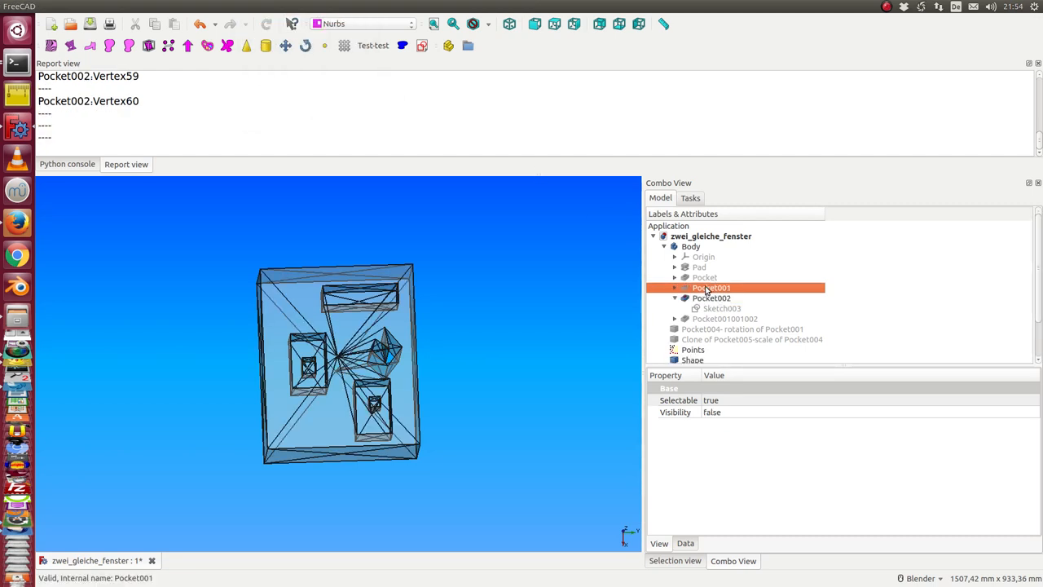
{"action": "left_click", "coordinate": [262, 6]}
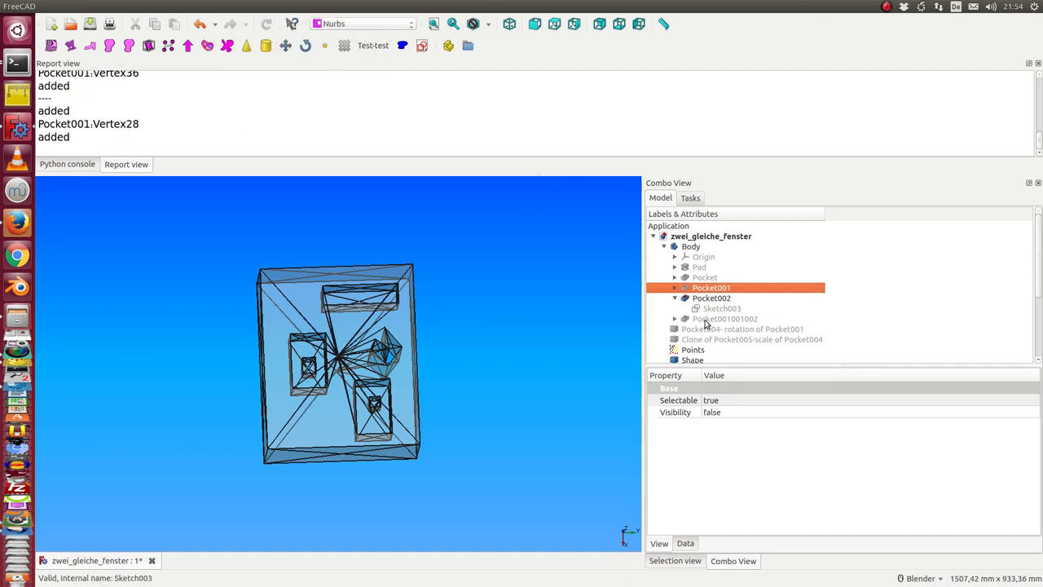
{"action": "left_click", "coordinate": [692, 339]}
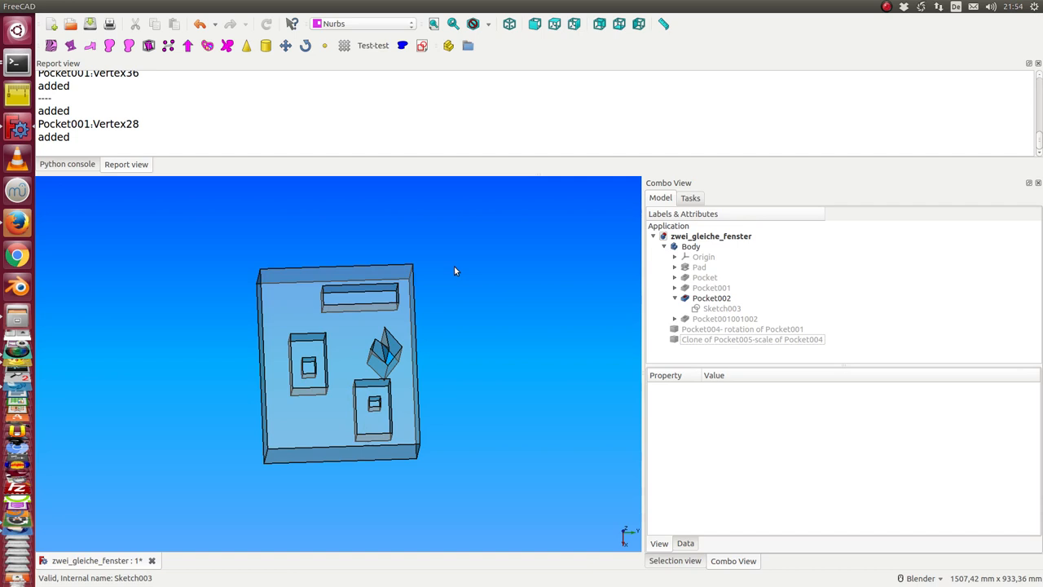
- Display the vertex store comparison (22 of 108 common) and inspect the No common Points set
{"action": "left_click", "coordinate": [262, 7]}
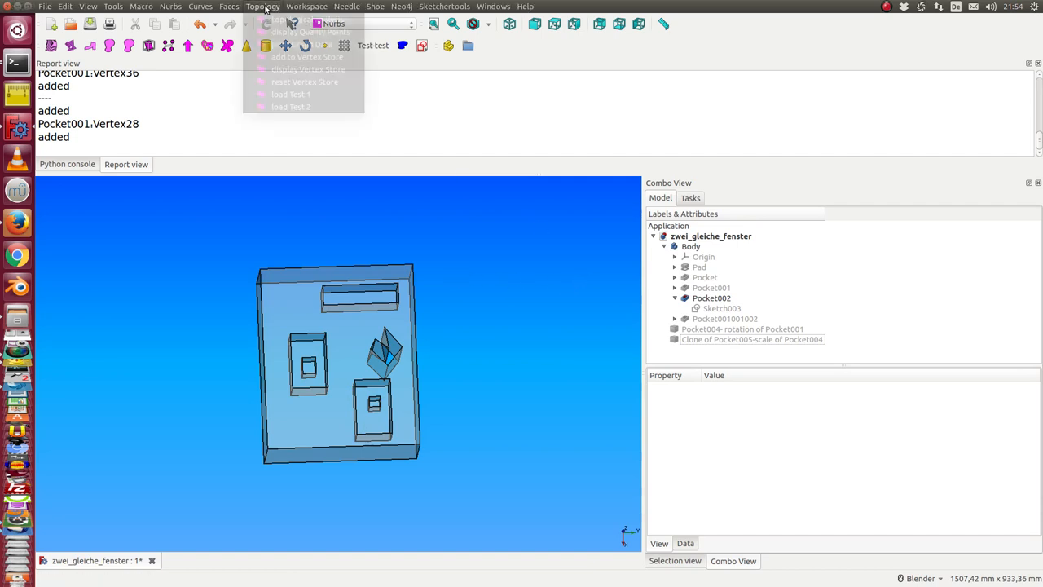
{"action": "mouse_move", "coordinate": [308, 69]}
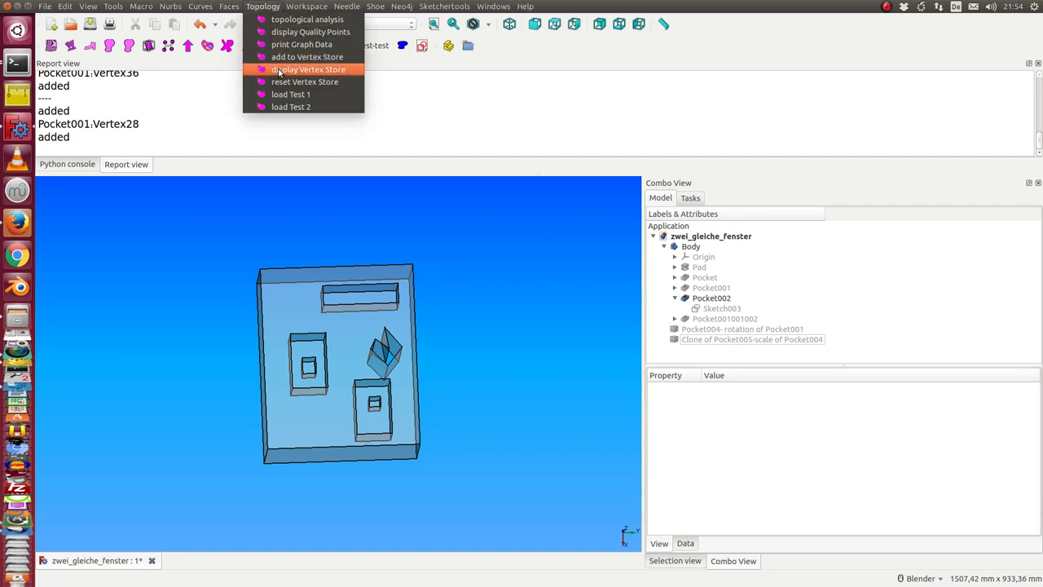
{"action": "left_click", "coordinate": [308, 68]}
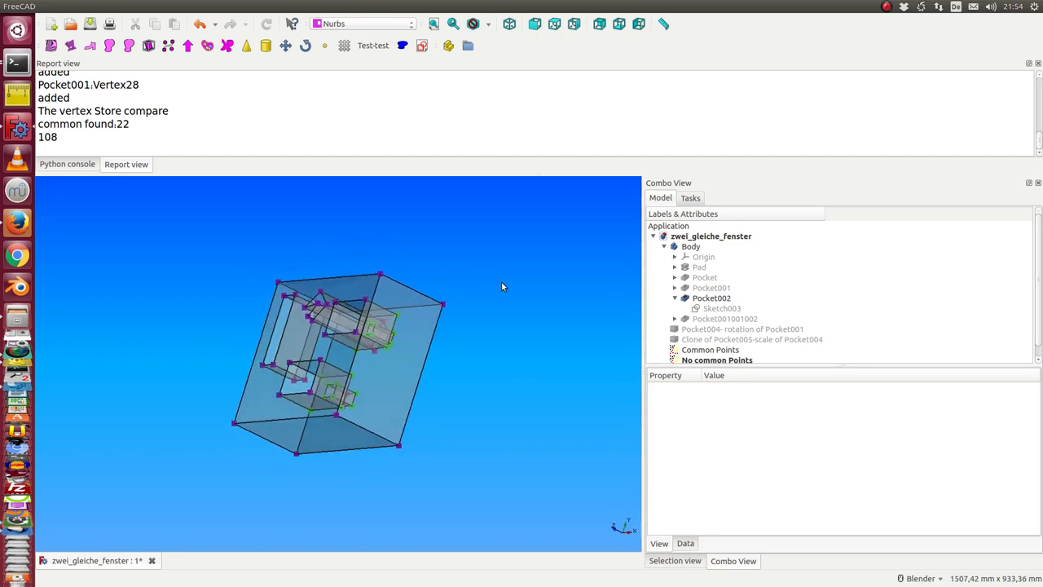
{"action": "left_click", "coordinate": [710, 349]}
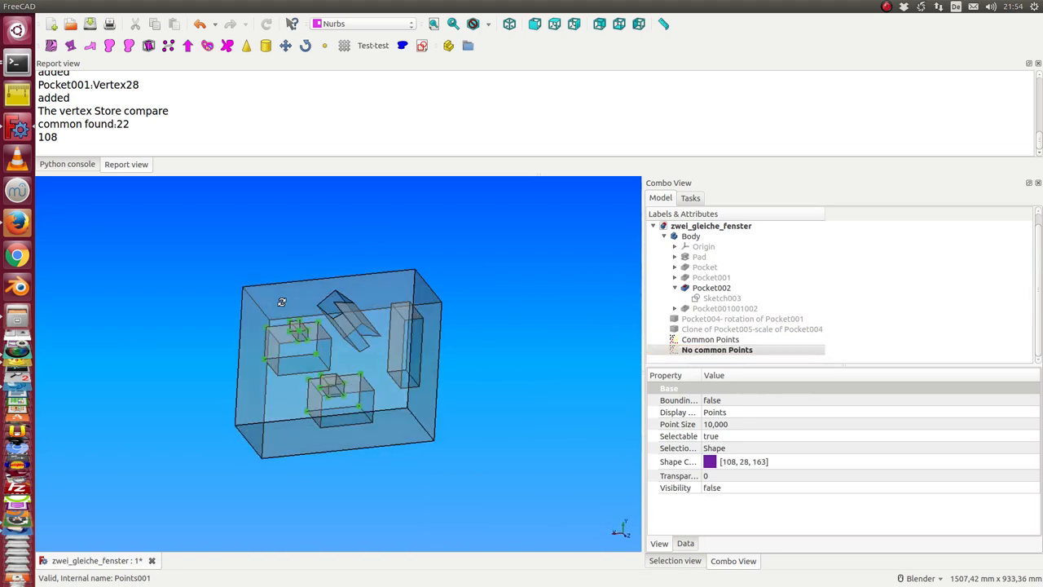
{"action": "left_click_drag", "start_coordinate": [280, 301], "coordinate": [306, 317]}
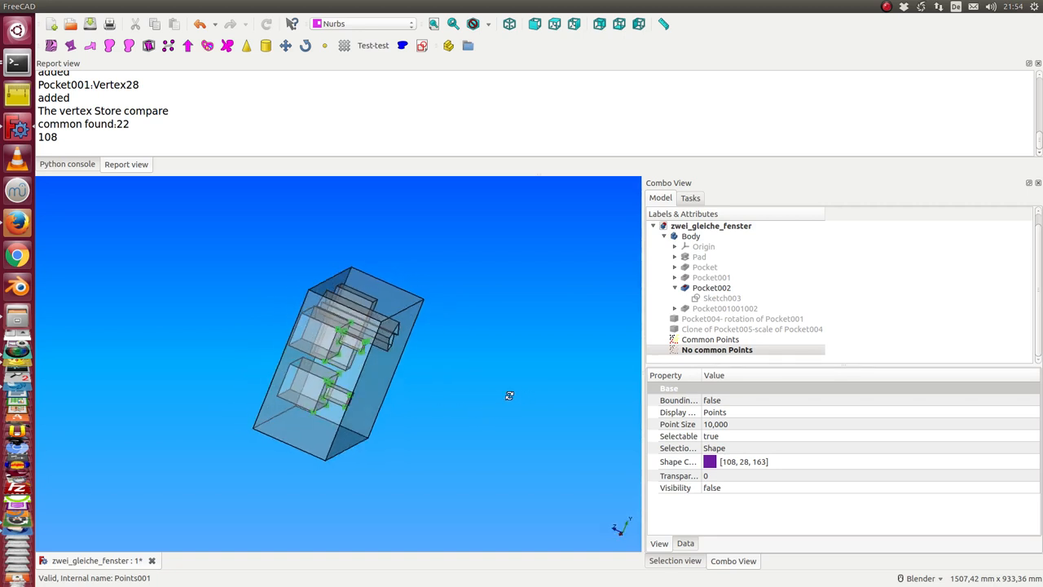
- Inspect the Common Points set on the box, then remove the generated point objects
{"action": "left_click", "coordinate": [717, 349]}
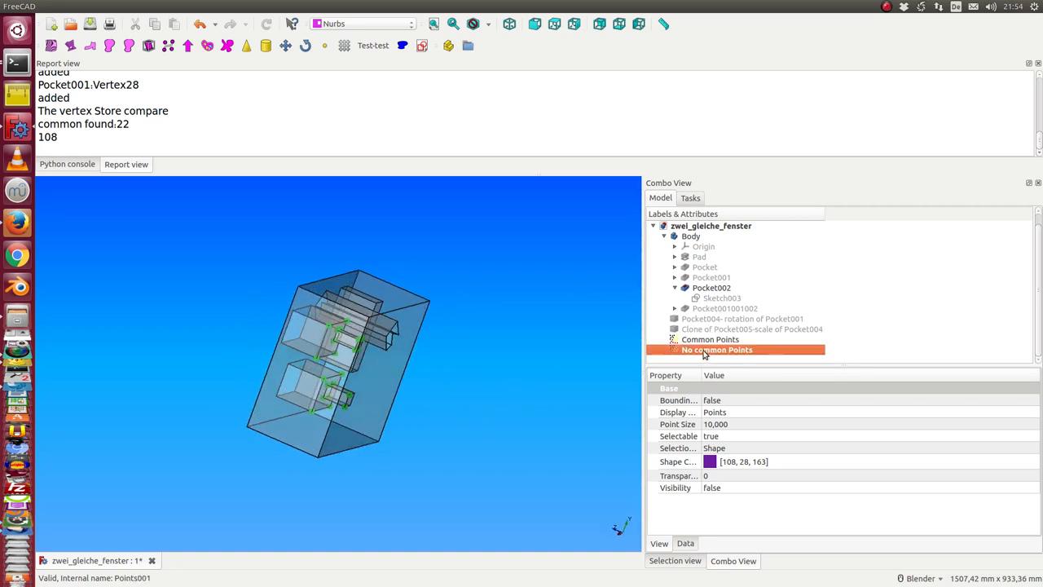
{"action": "left_click", "coordinate": [710, 339]}
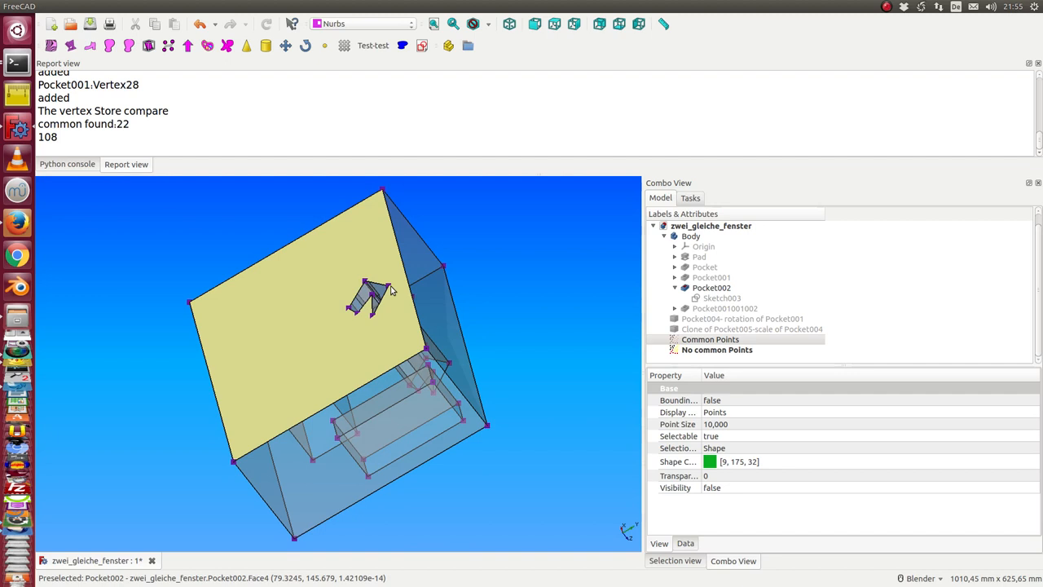
{"action": "mouse_move", "coordinate": [352, 316]}
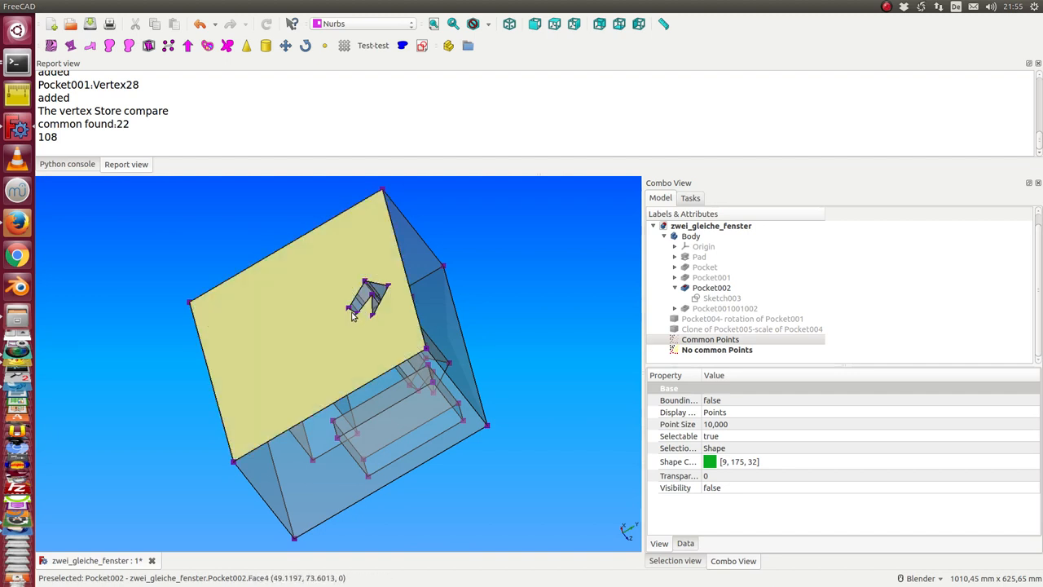
{"action": "mouse_move", "coordinate": [368, 215]}
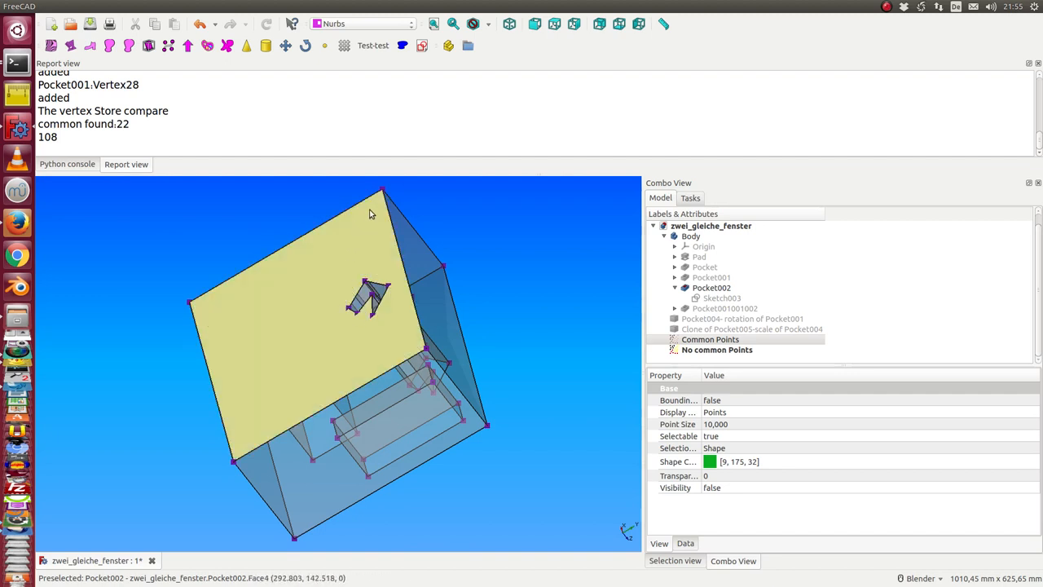
{"action": "left_click", "coordinate": [717, 349]}
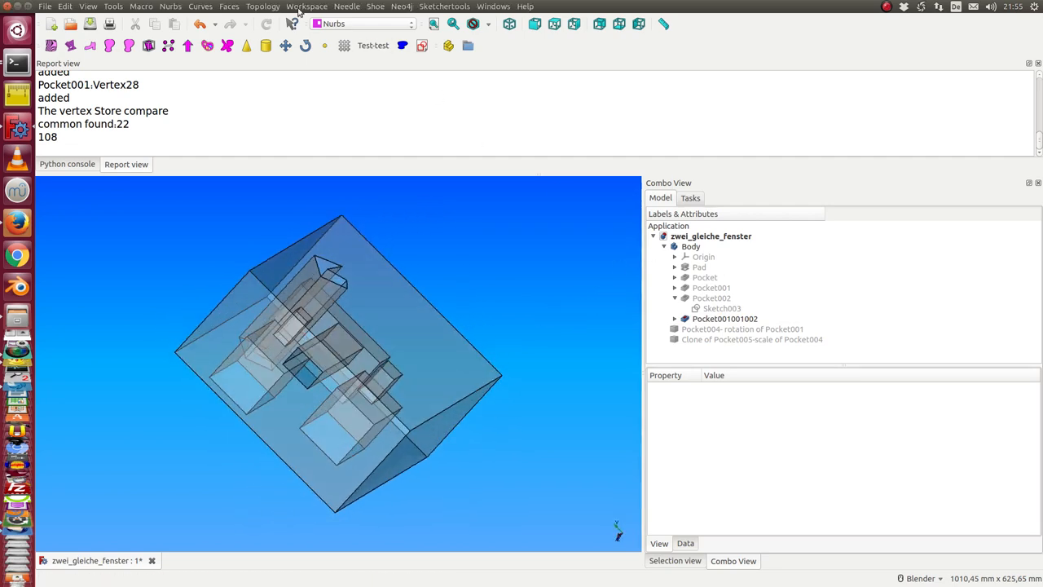
- Reset the vertex store and add Pocket001001002 and Pocket002's vertices to it
{"action": "left_click", "coordinate": [262, 6]}
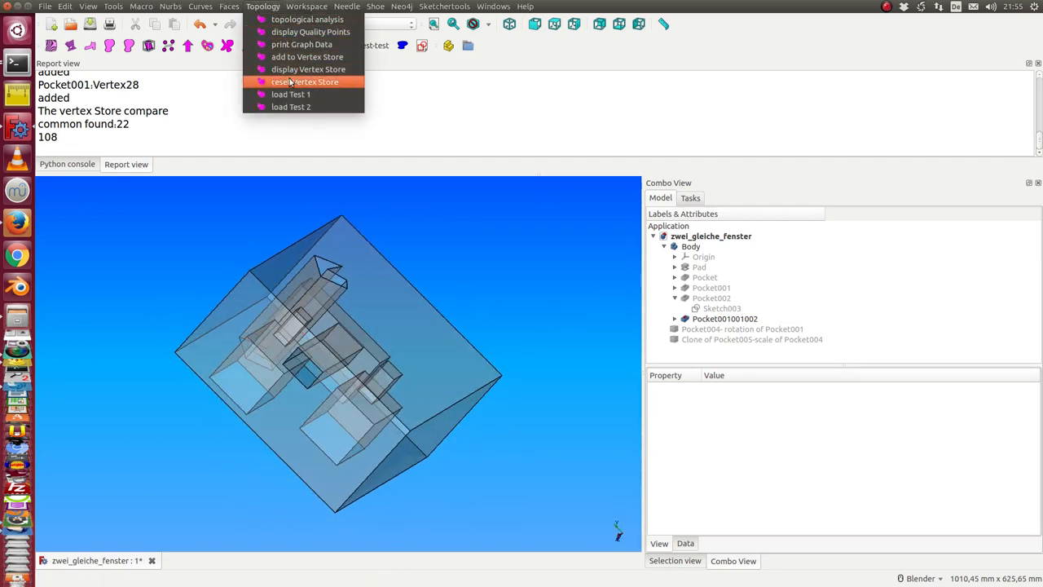
{"action": "left_click", "coordinate": [306, 81]}
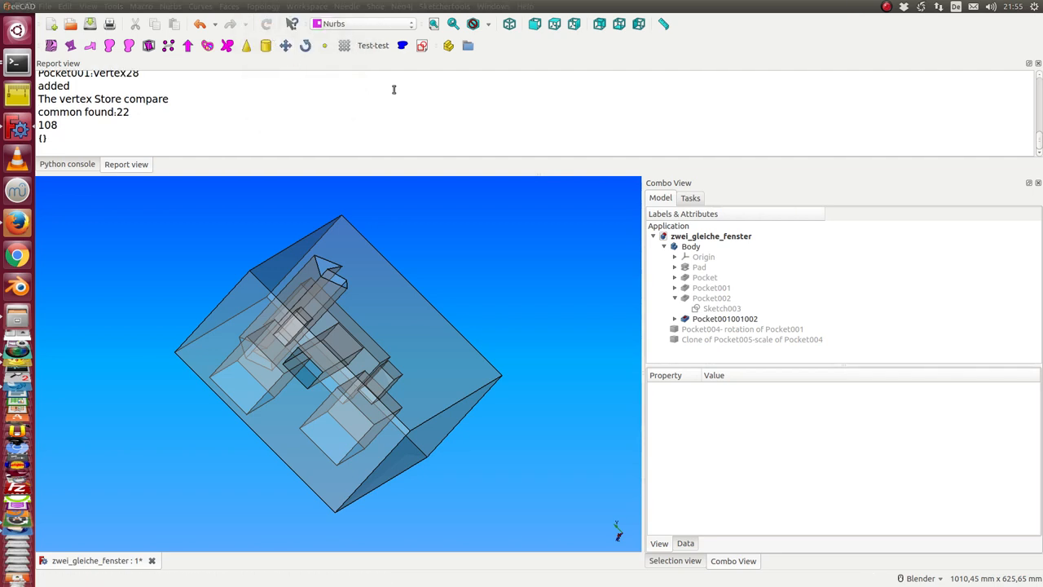
{"action": "left_click", "coordinate": [723, 318]}
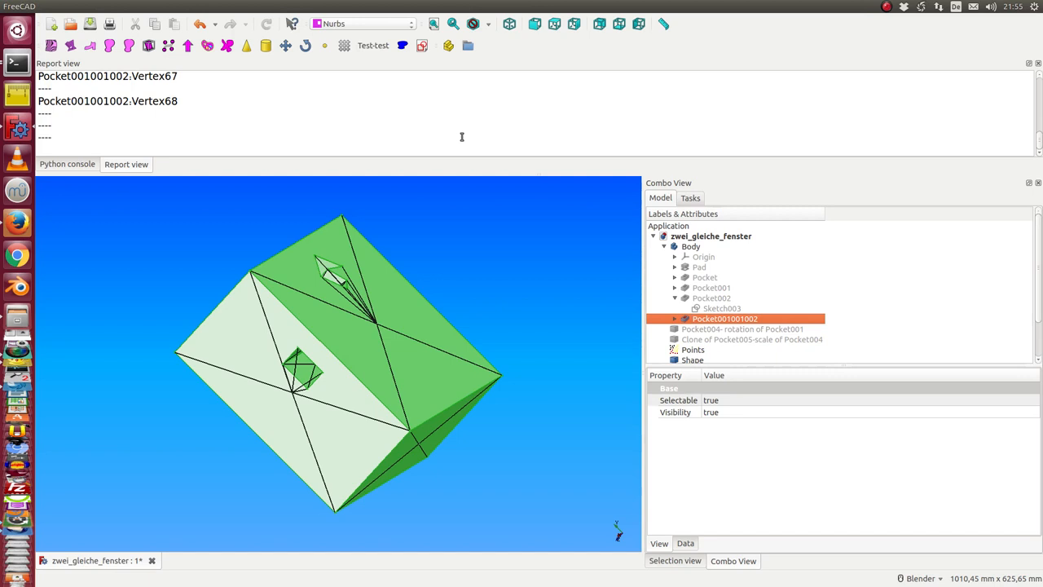
{"action": "left_click", "coordinate": [710, 296]}
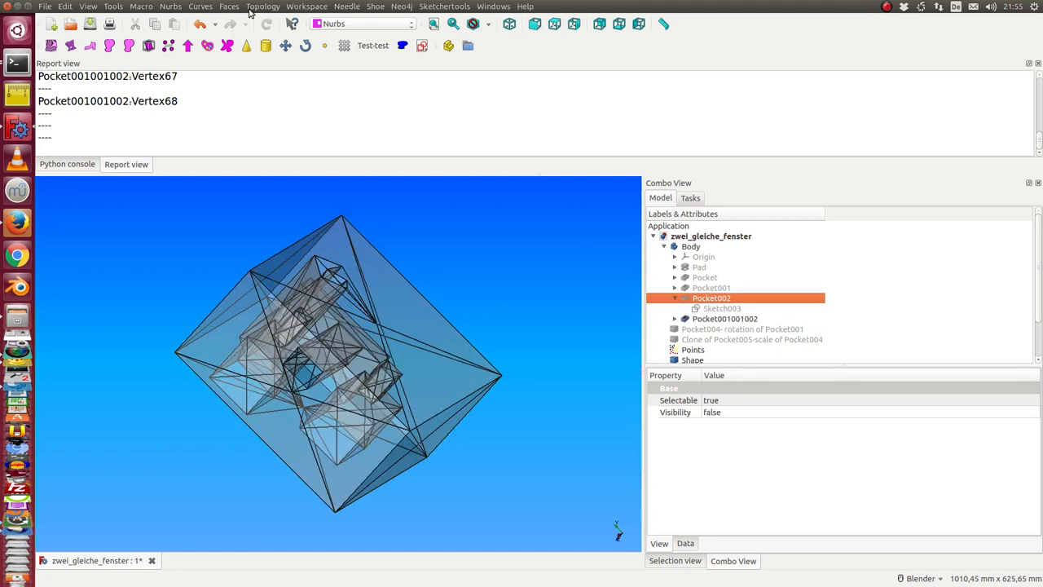
{"action": "left_click", "coordinate": [262, 7]}
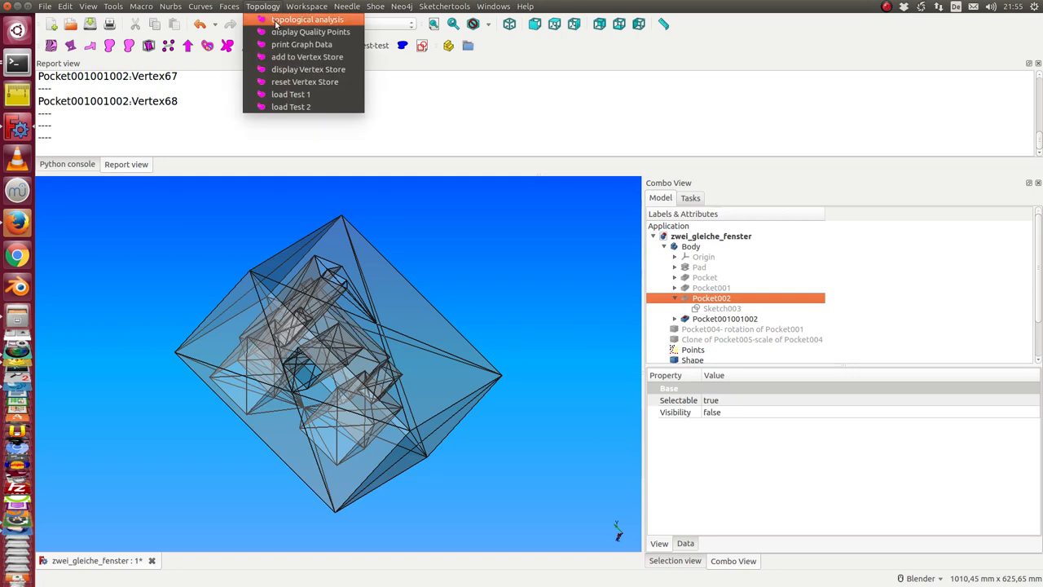
{"action": "left_click", "coordinate": [307, 19]}
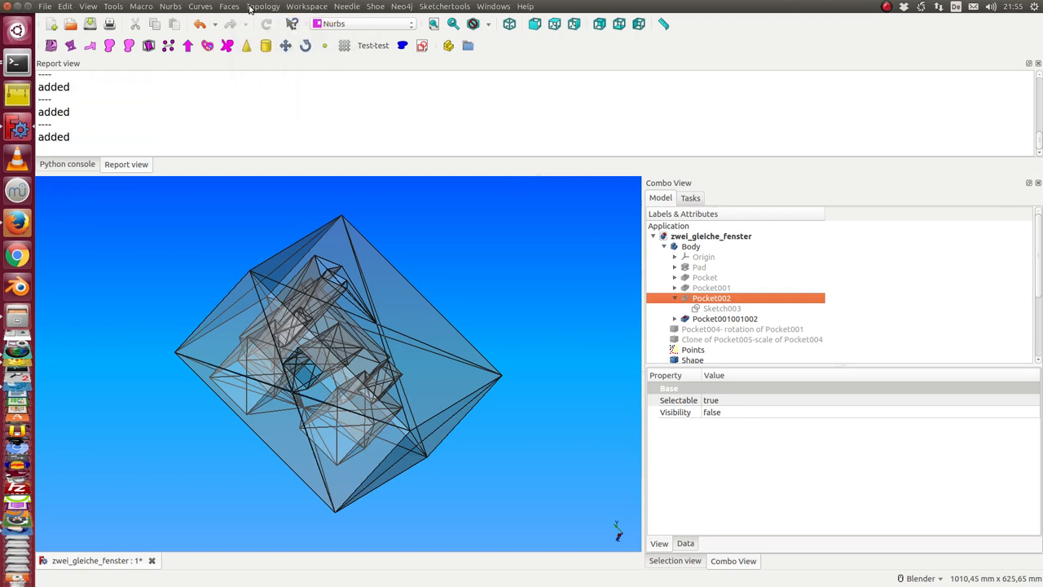
- Clear leftover point objects and display the comparison: 56 of 128 common points
{"action": "left_click", "coordinate": [690, 349]}
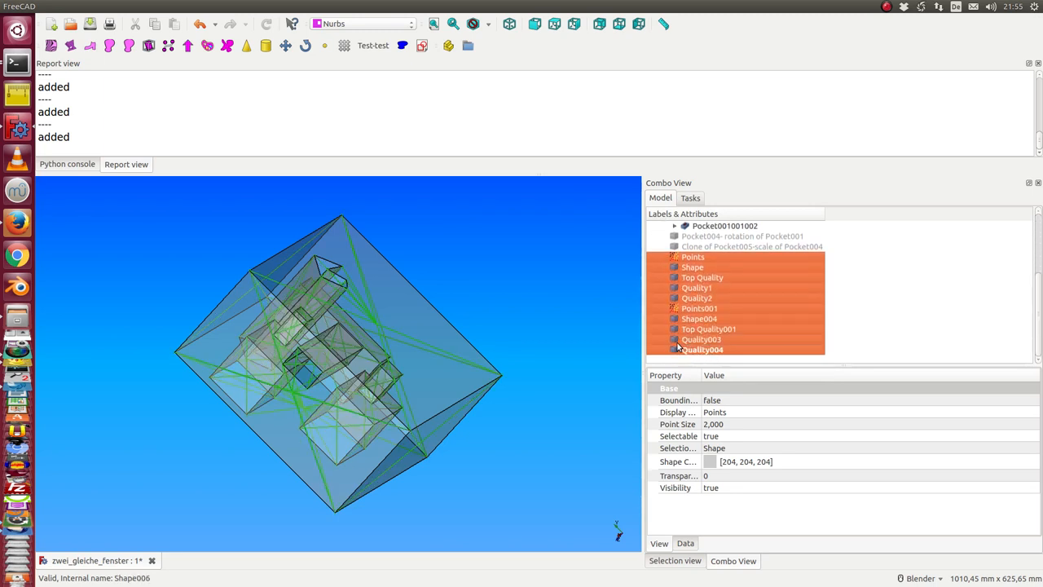
{"action": "left_click", "coordinate": [262, 6]}
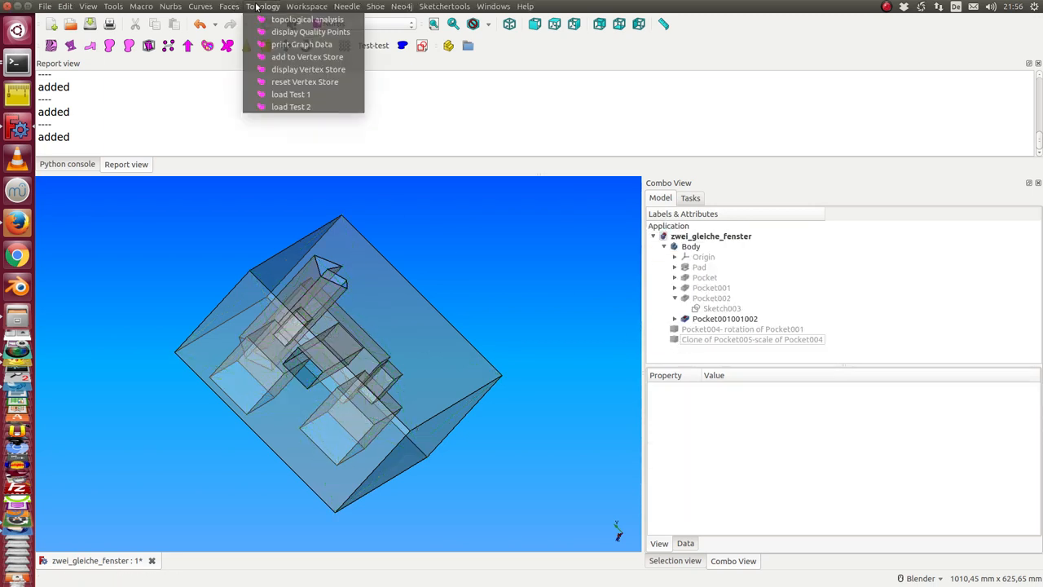
{"action": "mouse_move", "coordinate": [308, 69]}
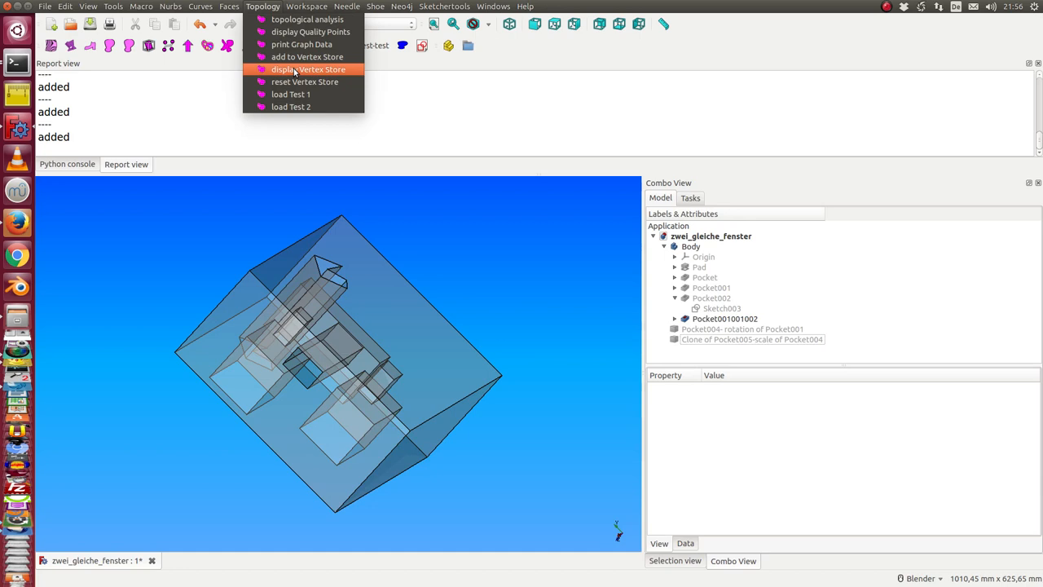
{"action": "left_click", "coordinate": [306, 69]}
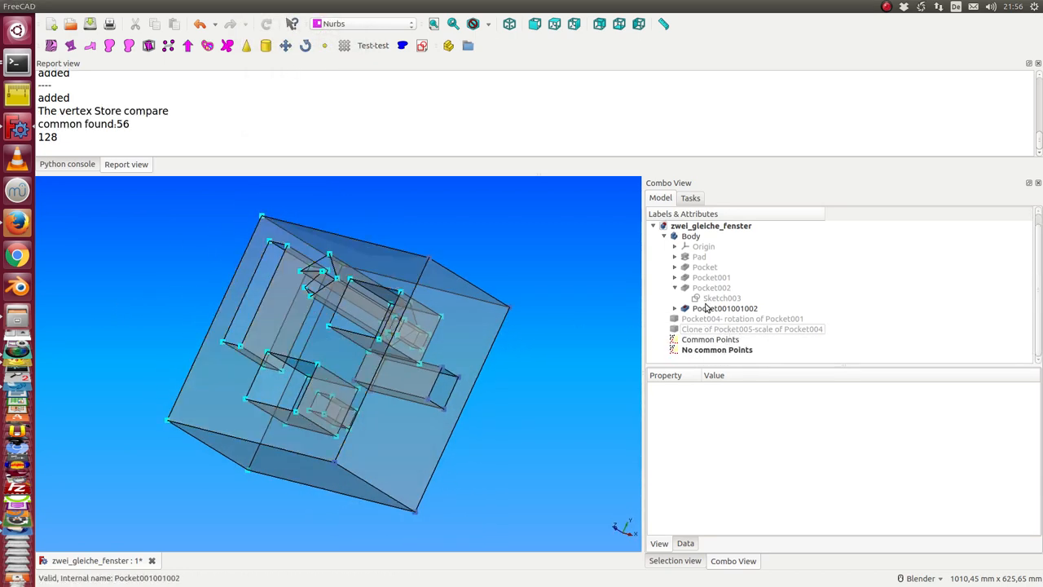
- Hide the Common Points set and start editing No common Points' Shape Color
{"action": "left_click", "coordinate": [717, 349]}
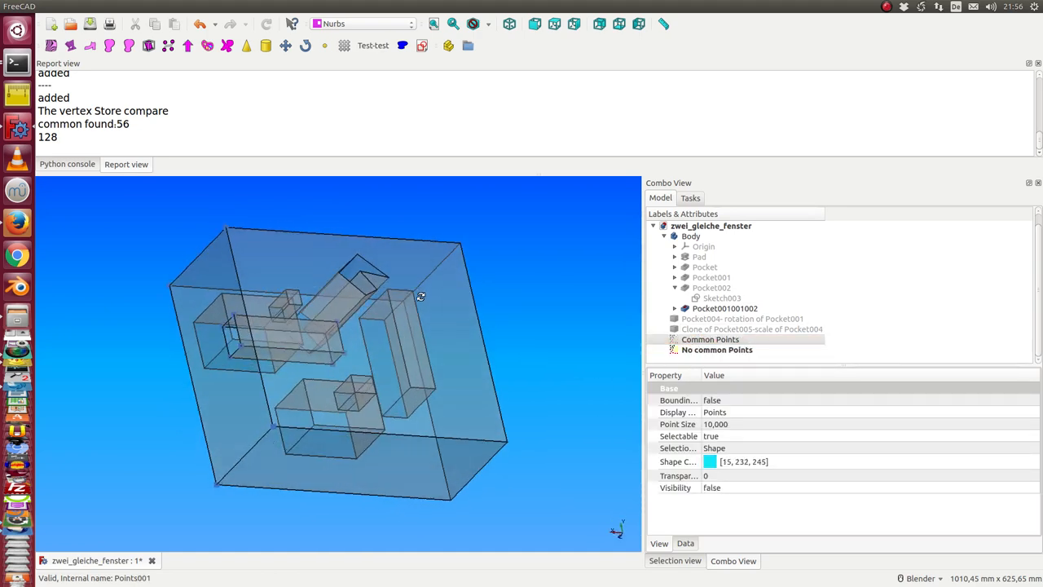
{"action": "left_click_drag", "start_coordinate": [421, 297], "coordinate": [440, 238]}
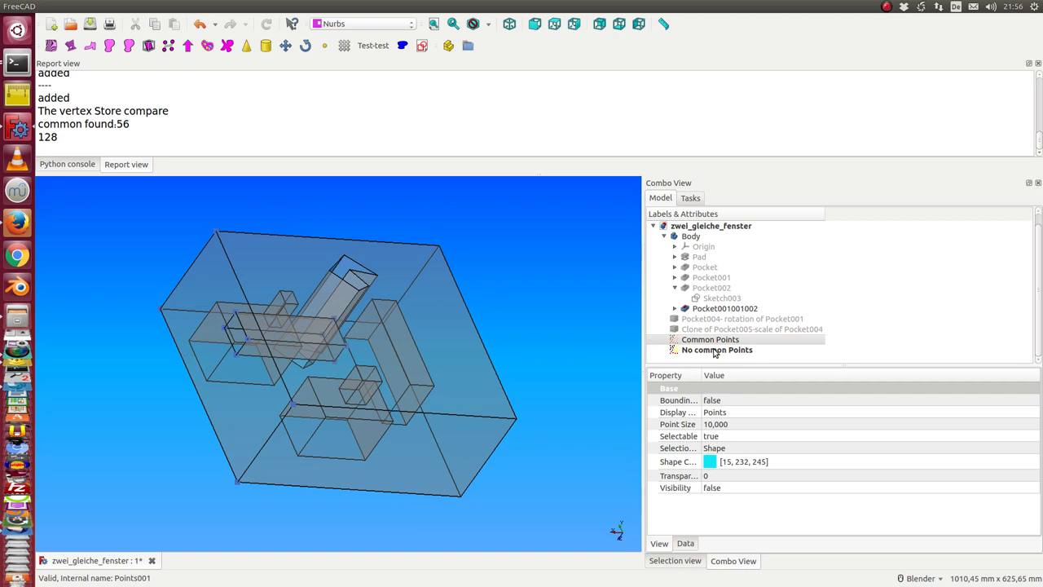
{"action": "left_click", "coordinate": [710, 461]}
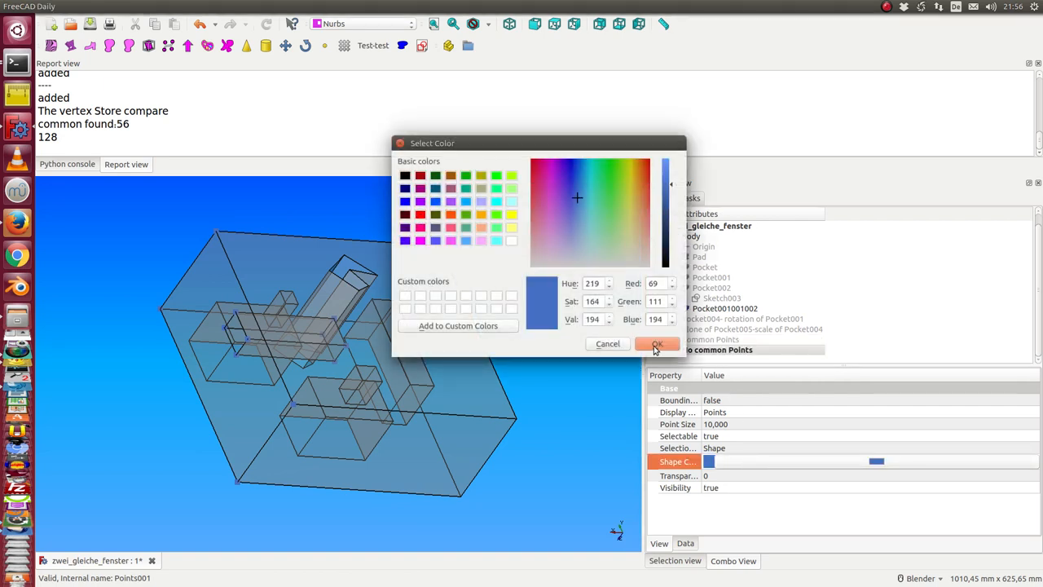
- Set the No common Points shape colour to red
{"action": "left_click", "coordinate": [657, 342]}
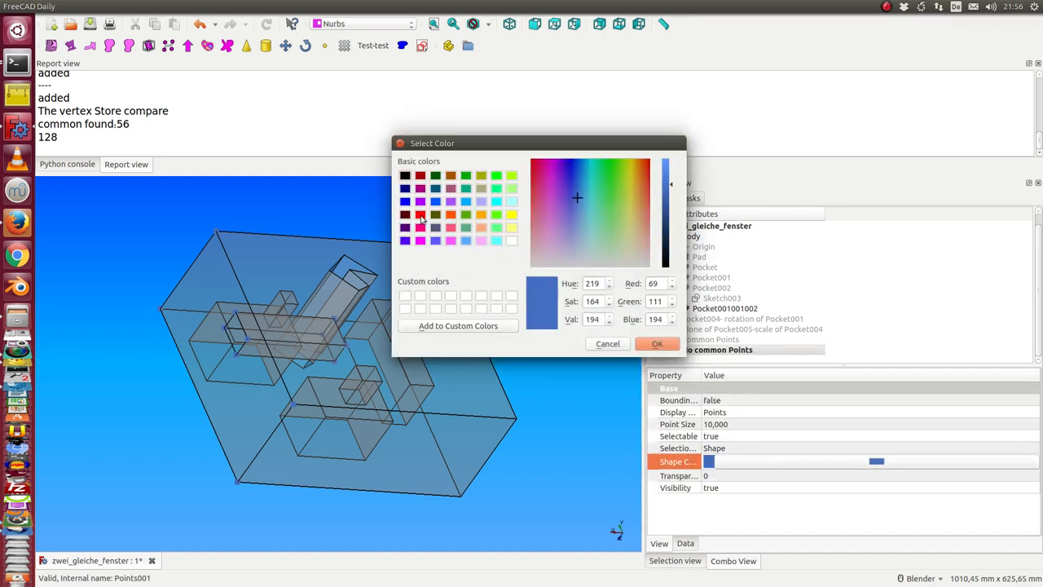
{"action": "left_click", "coordinate": [658, 342]}
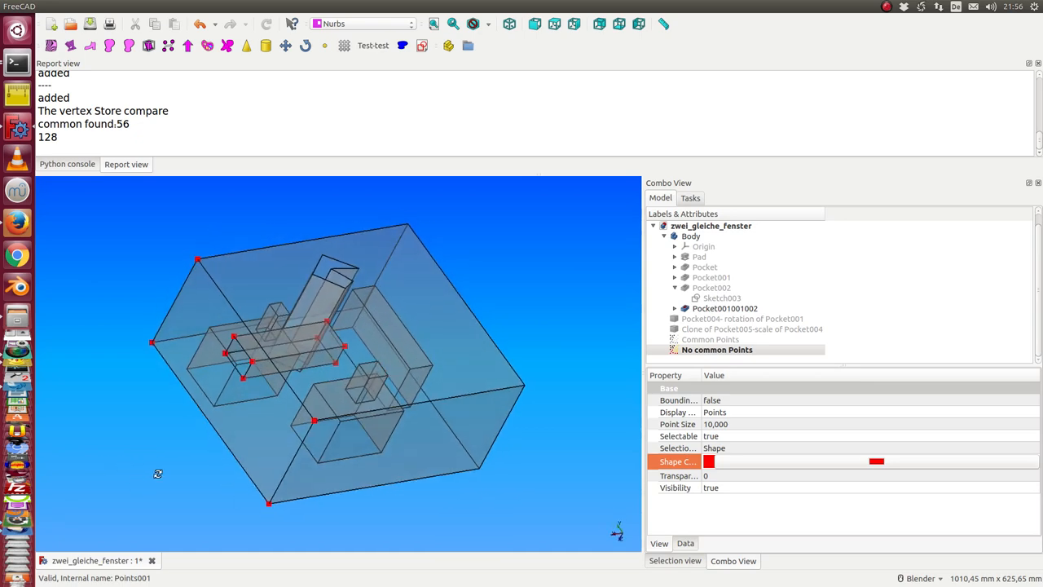
{"action": "mouse_move", "coordinate": [195, 284]}
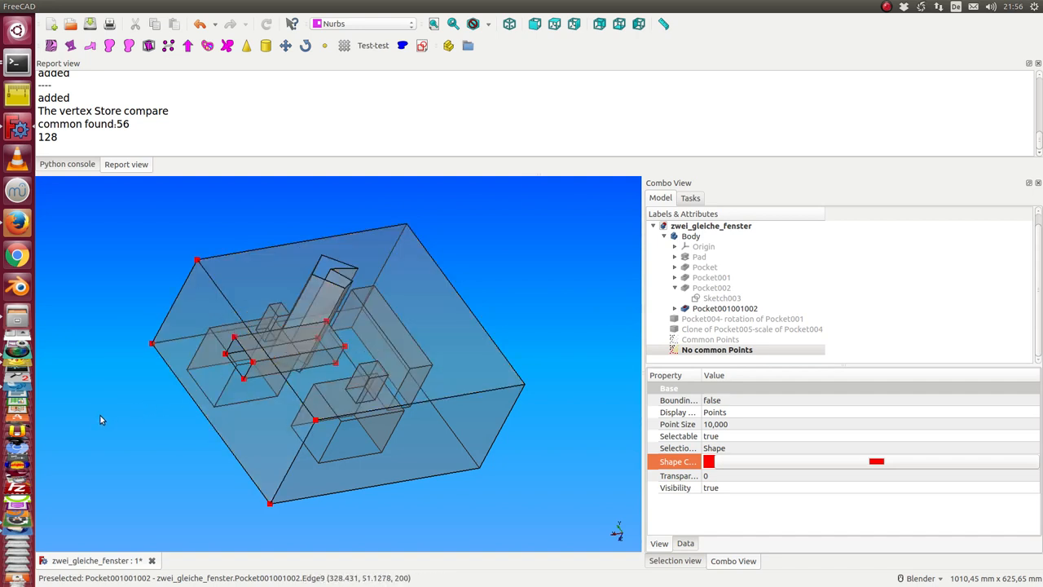
{"action": "mouse_move", "coordinate": [150, 346]}
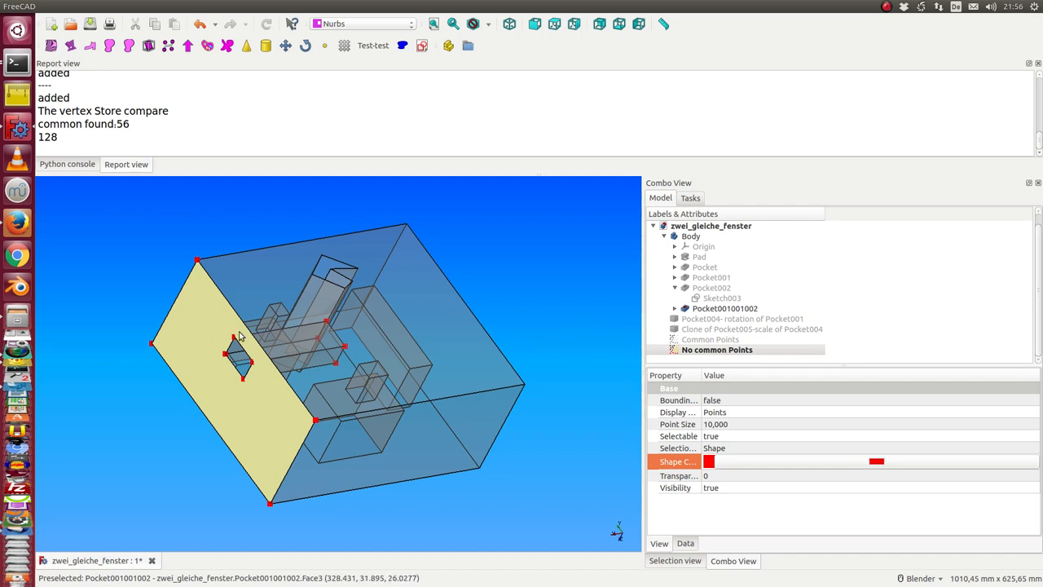
{"action": "mouse_move", "coordinate": [225, 385]}
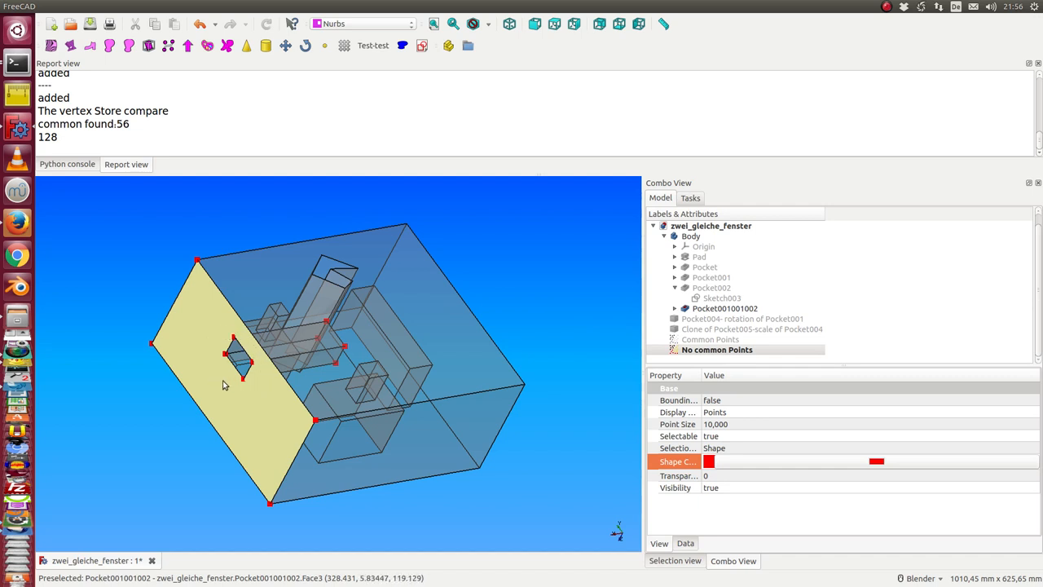
- Delete the Common and No common Points objects and review Pocket001001002's vertex list in the report
{"action": "left_click", "coordinate": [711, 339]}
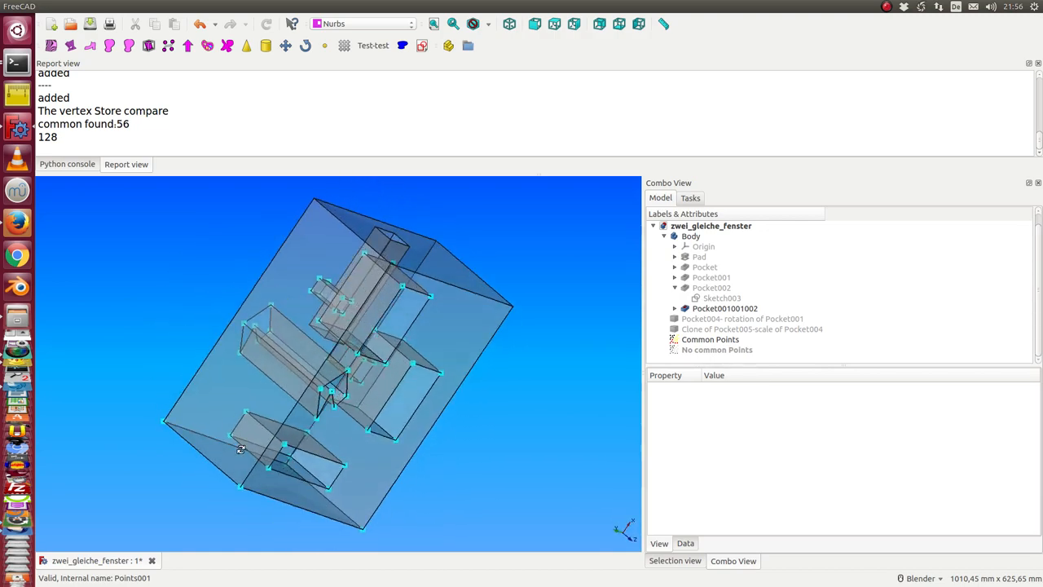
{"action": "left_click_drag", "start_coordinate": [241, 449], "coordinate": [192, 326]}
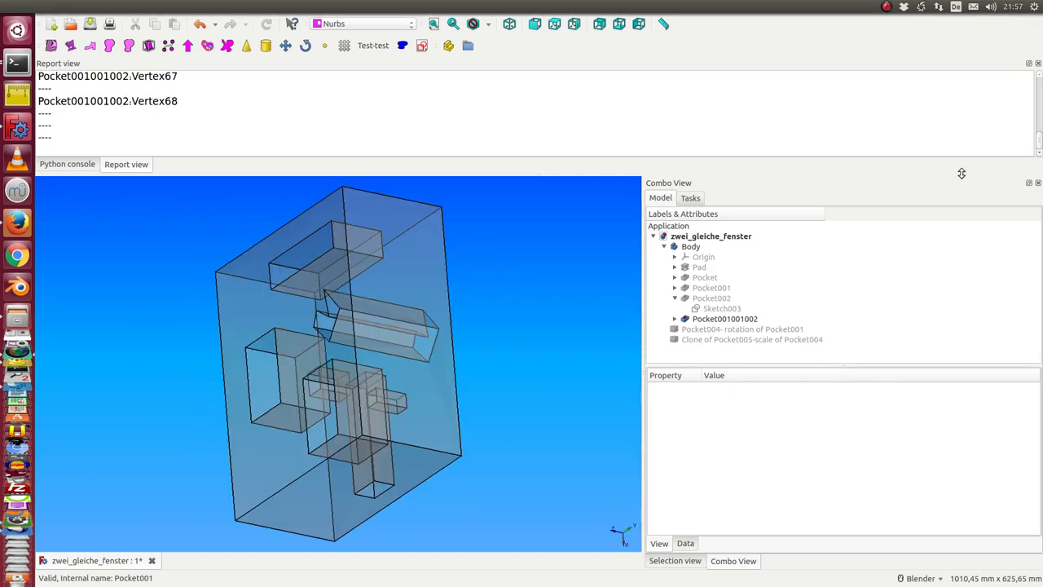
{"action": "mouse_move", "coordinate": [207, 338]}
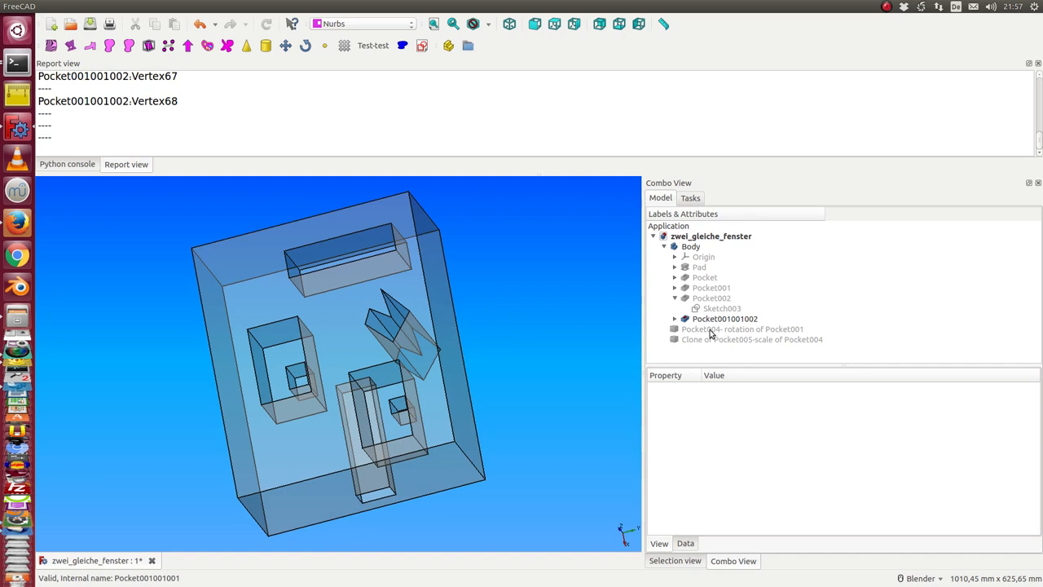
- Run the topological analysis on Pocket001001002 to add Points, Shape, Top Quality, Quality1 and Quality2
{"action": "left_click", "coordinate": [724, 318]}
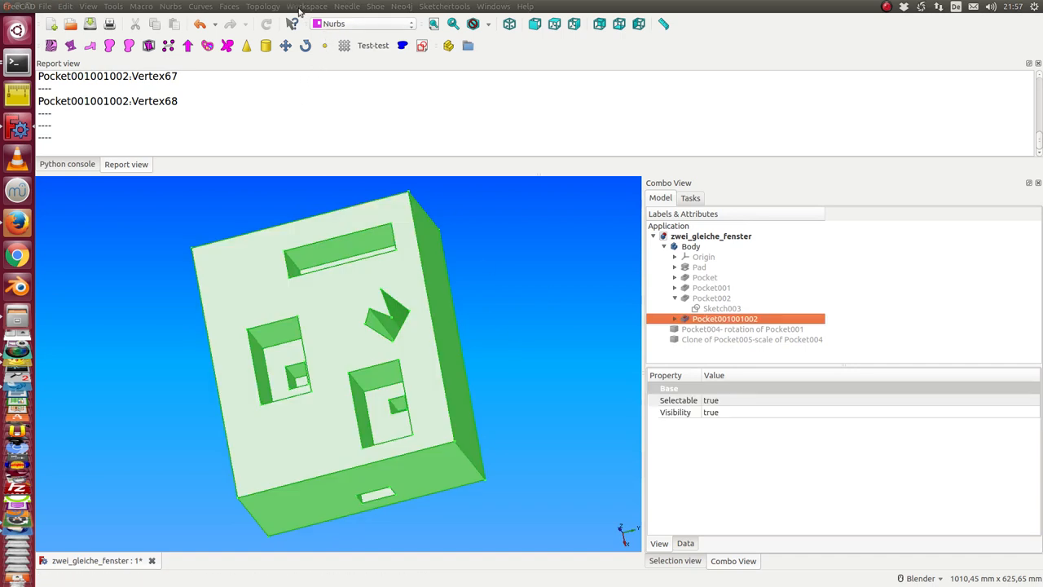
{"action": "left_click", "coordinate": [262, 7]}
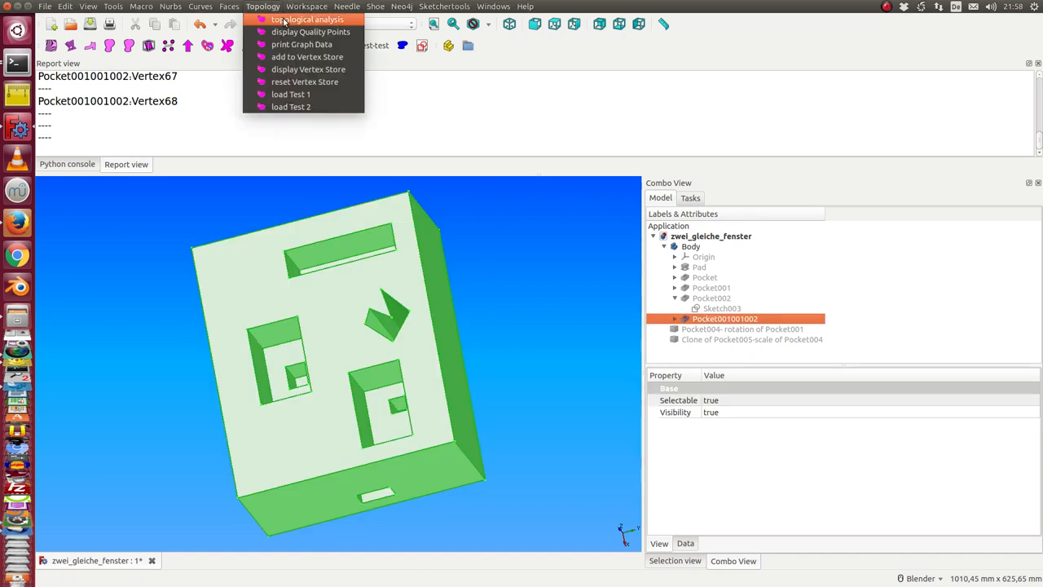
{"action": "left_click", "coordinate": [306, 19]}
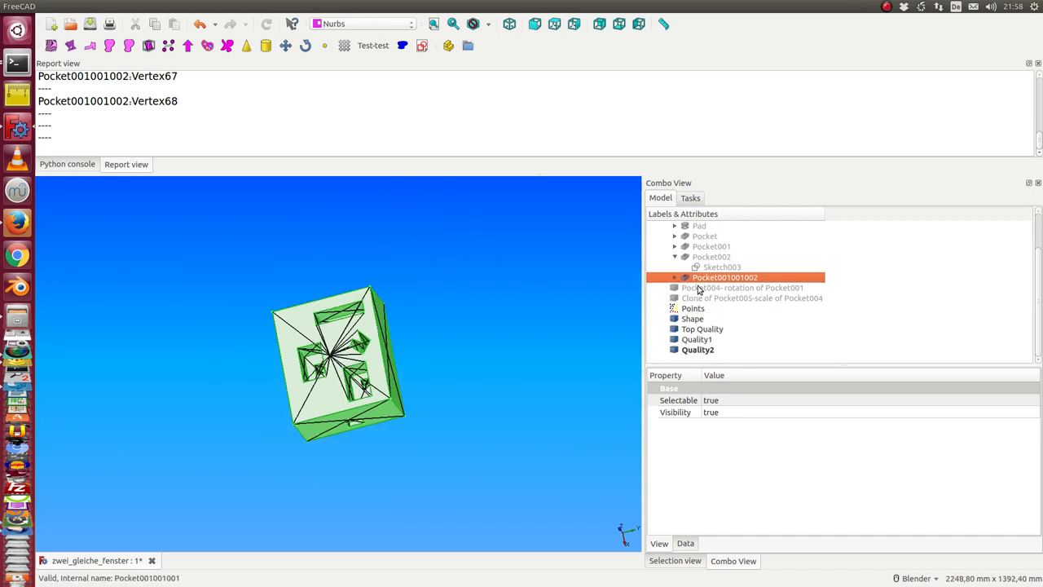
- Hide the solid pocketed part and show the Top Quality line set with its line colour
{"action": "left_click", "coordinate": [691, 318]}
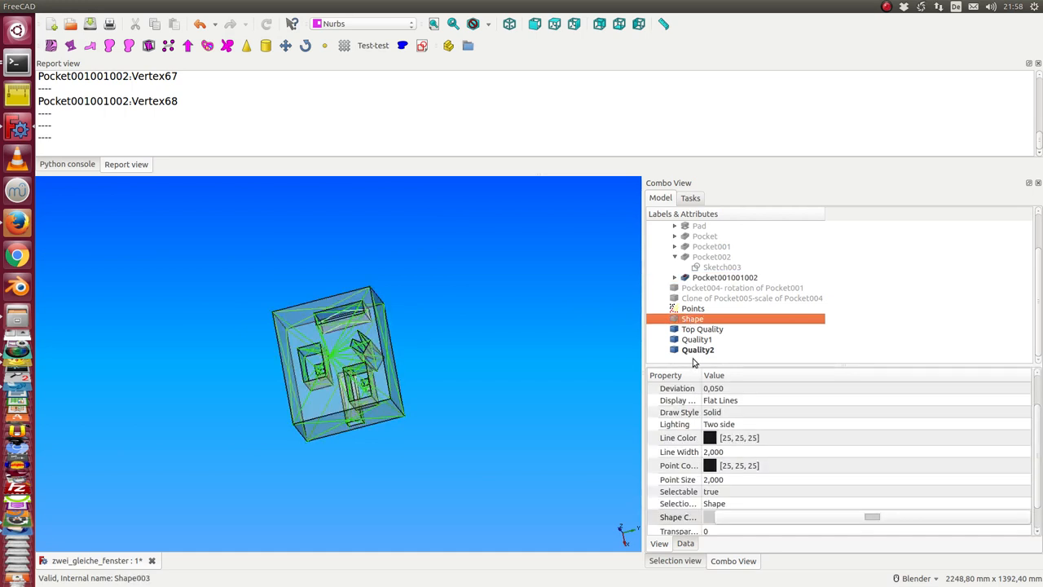
{"action": "left_click", "coordinate": [700, 329]}
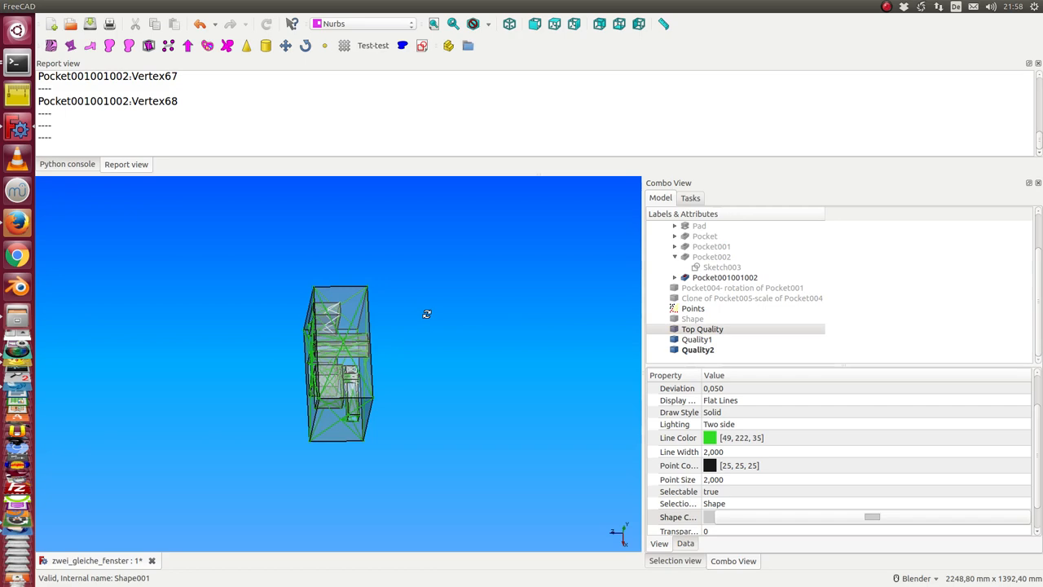
{"action": "left_click", "coordinate": [698, 348]}
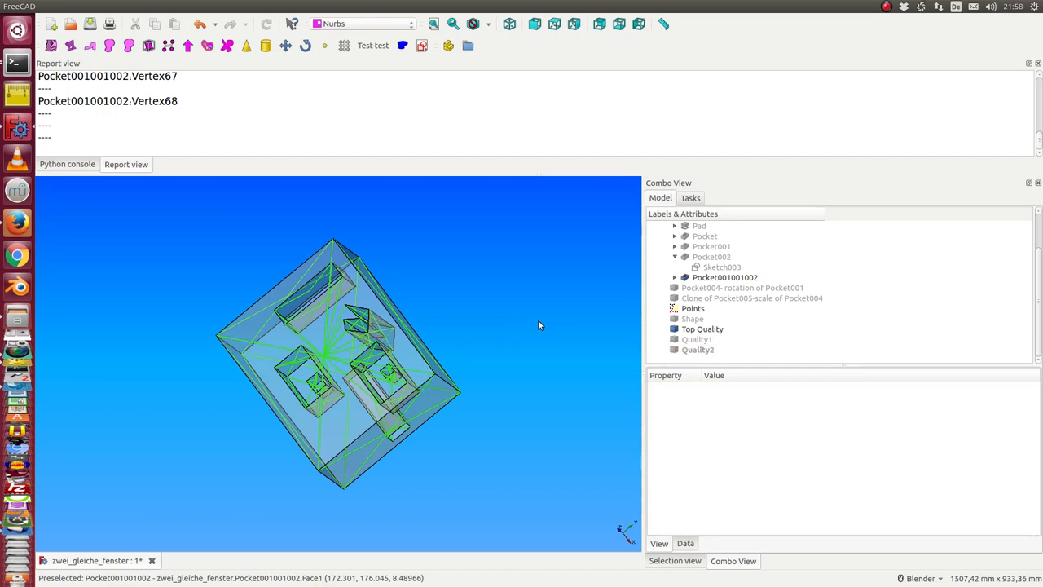
{"action": "mouse_move", "coordinate": [618, 329]}
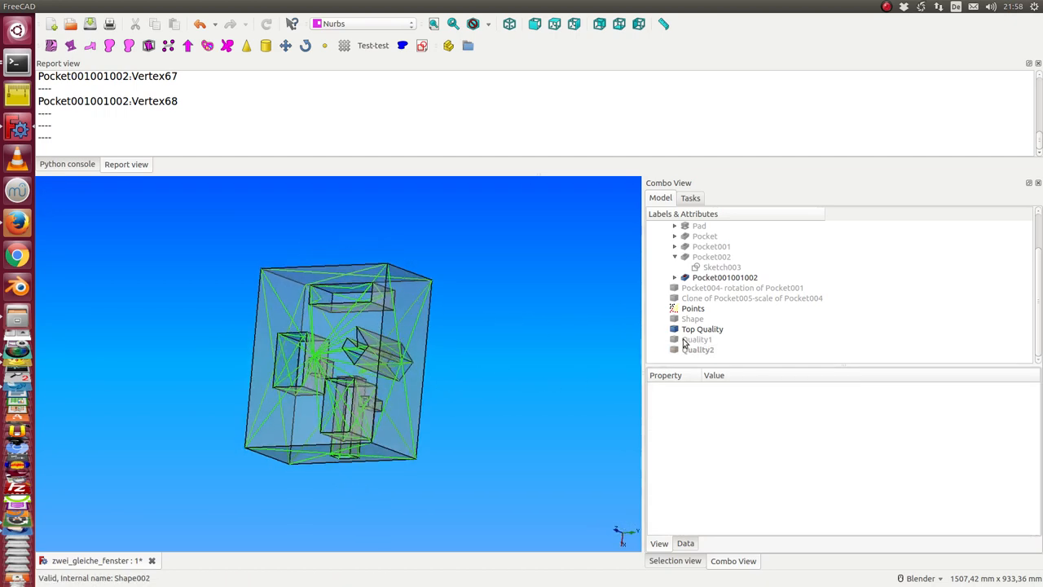
- Review the Quality1 and Quality2 line sets and their line colours, then remove the analysis results
{"action": "left_click", "coordinate": [701, 330]}
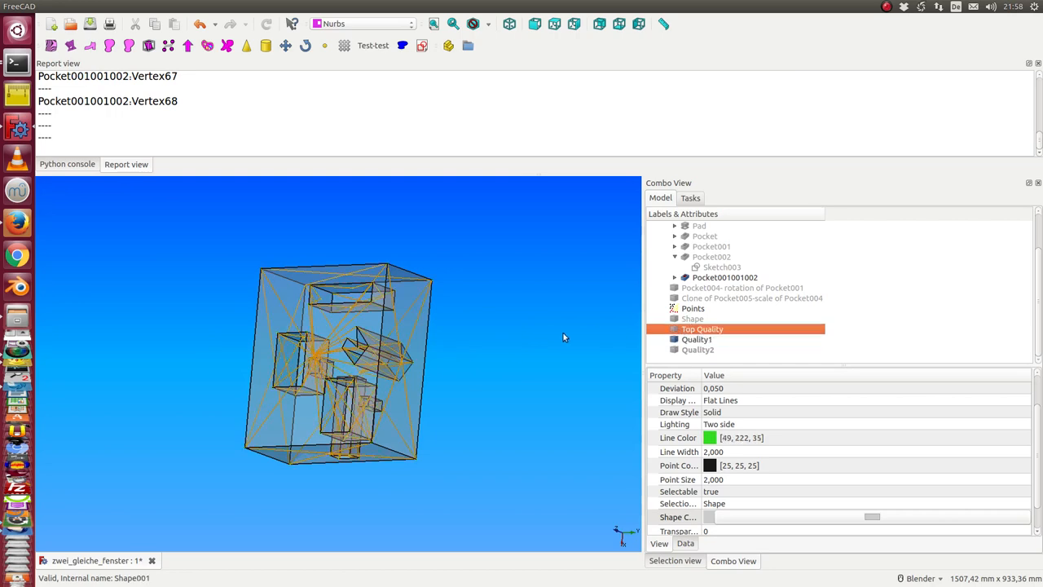
{"action": "left_click", "coordinate": [697, 348]}
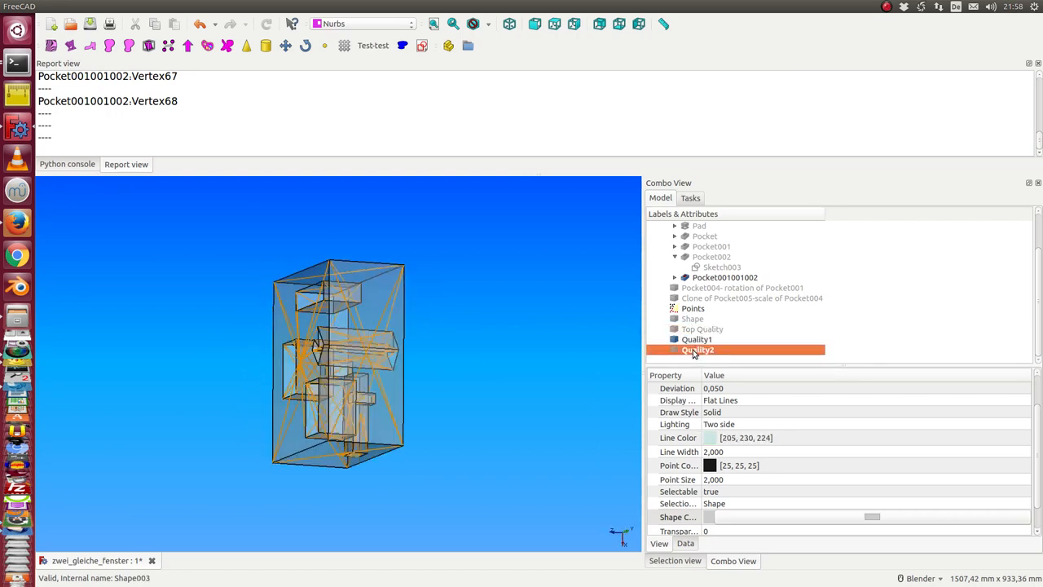
{"action": "left_click", "coordinate": [698, 339]}
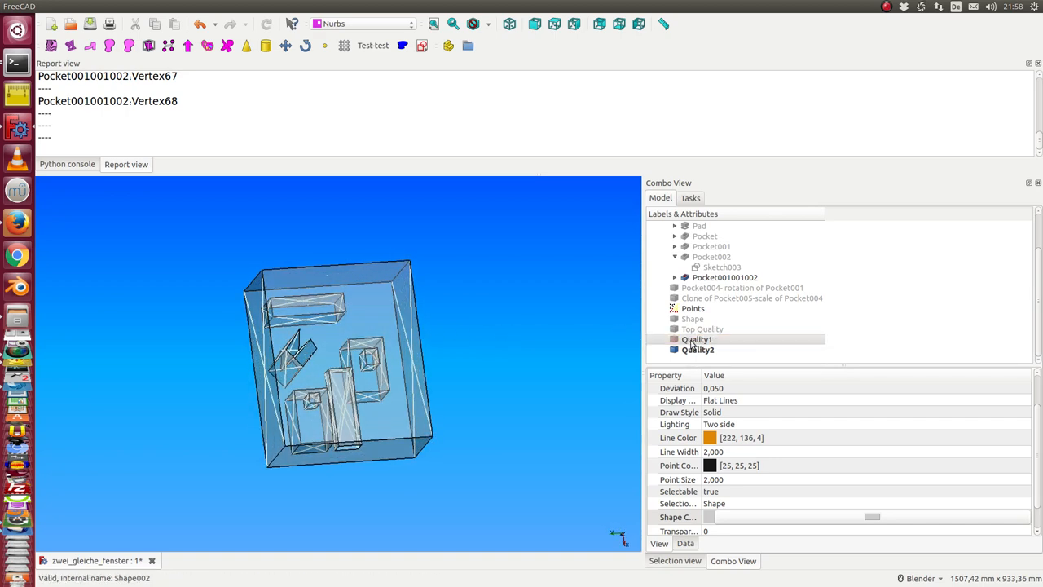
{"action": "left_click", "coordinate": [692, 308]}
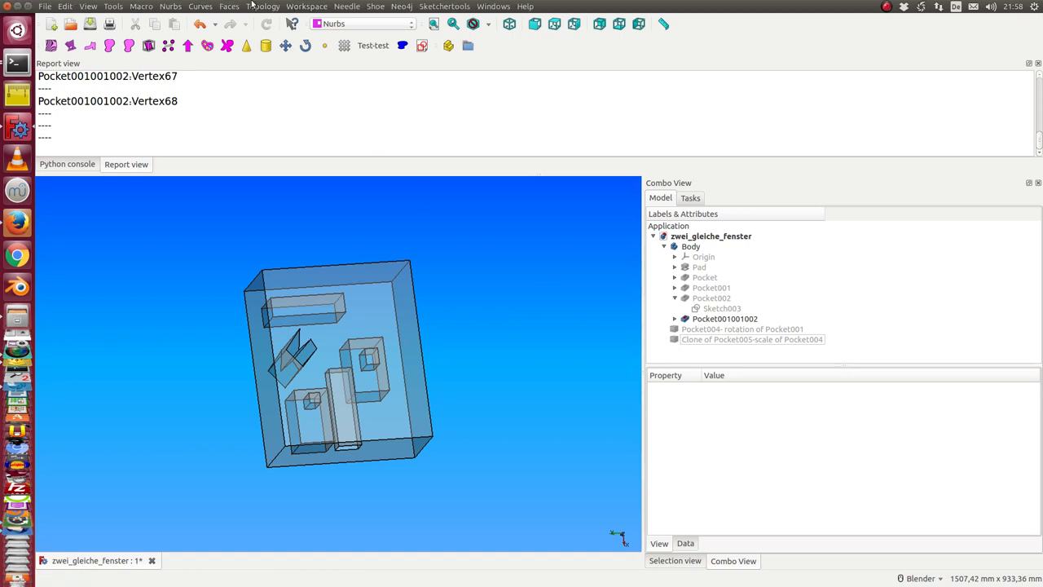
- Display the quality-class vertex points, adding Points Quality 1 and Points Quality 2 on the box
{"action": "left_click", "coordinate": [262, 7]}
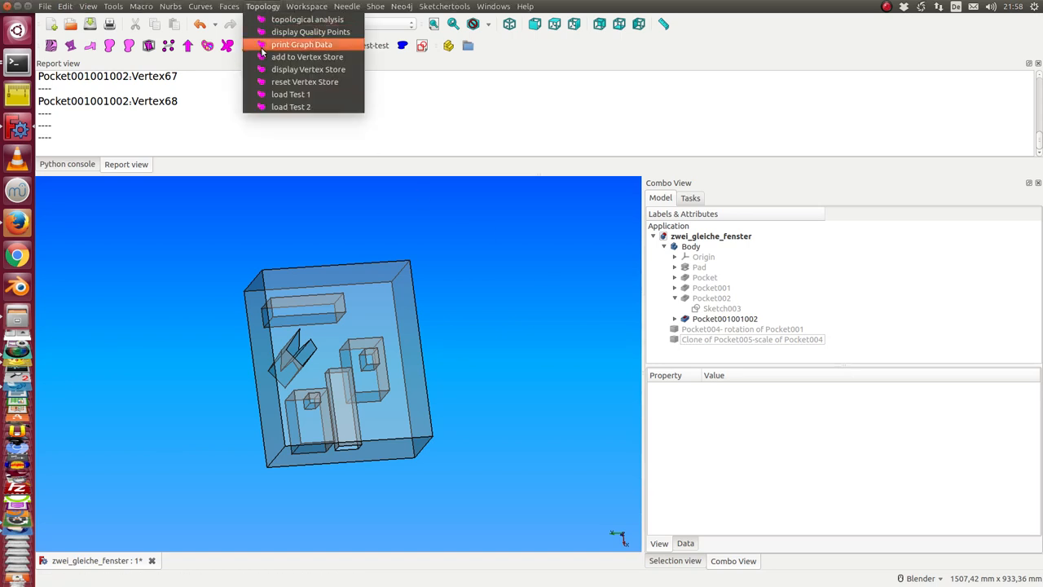
{"action": "mouse_move", "coordinate": [310, 33]}
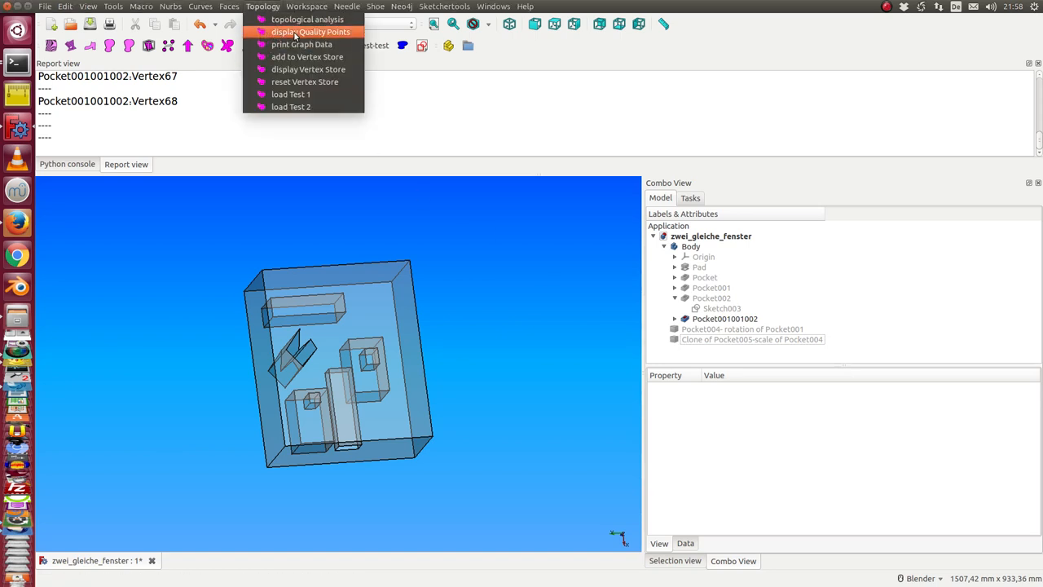
{"action": "left_click", "coordinate": [310, 31]}
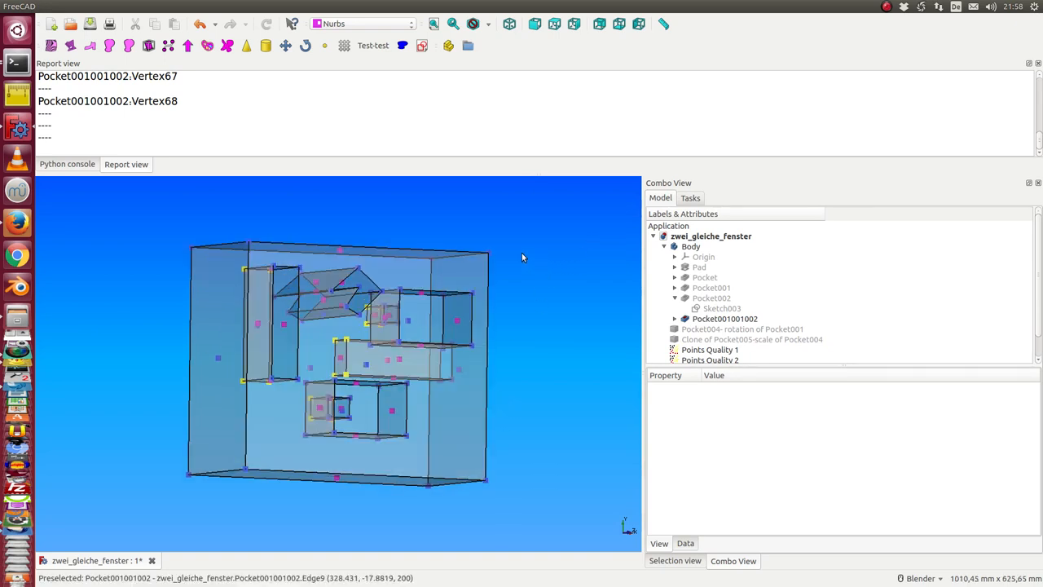
- Check the Shape Color of Points Quality 1 and 3, then hide the blue Points Quality 1 set
{"action": "left_click", "coordinate": [709, 349]}
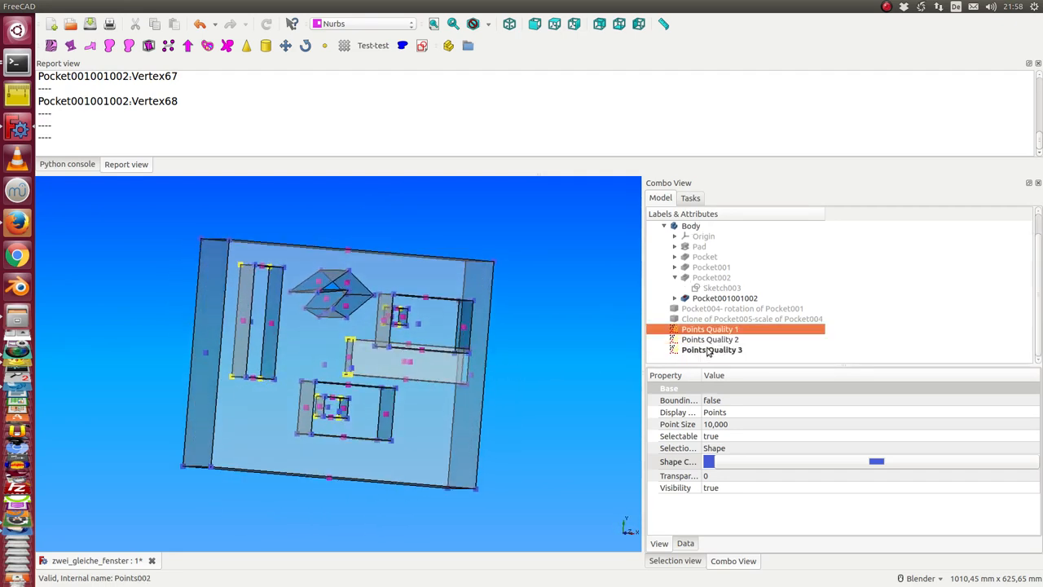
{"action": "left_click", "coordinate": [709, 338]}
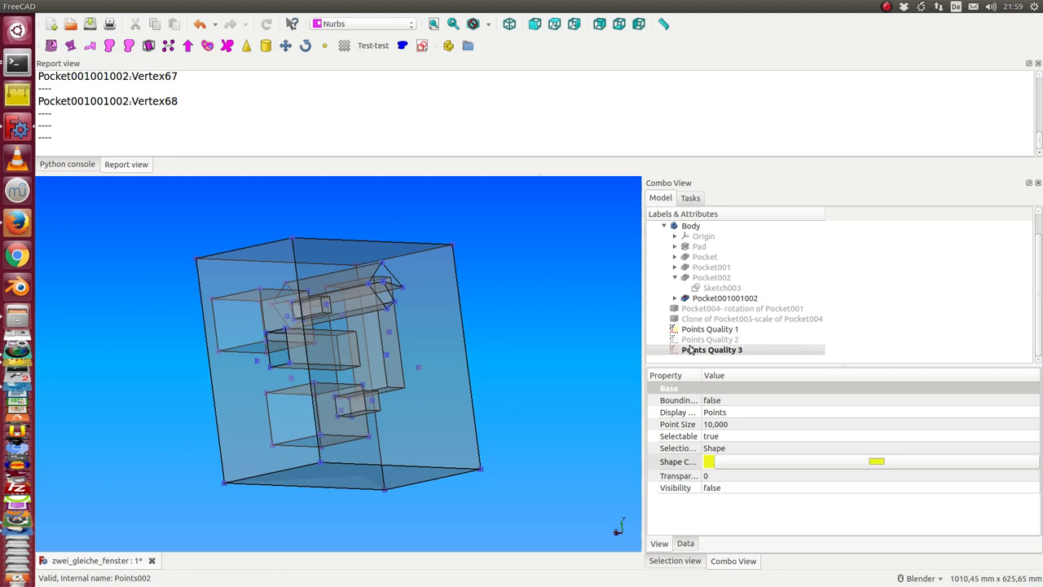
{"action": "left_click", "coordinate": [710, 348]}
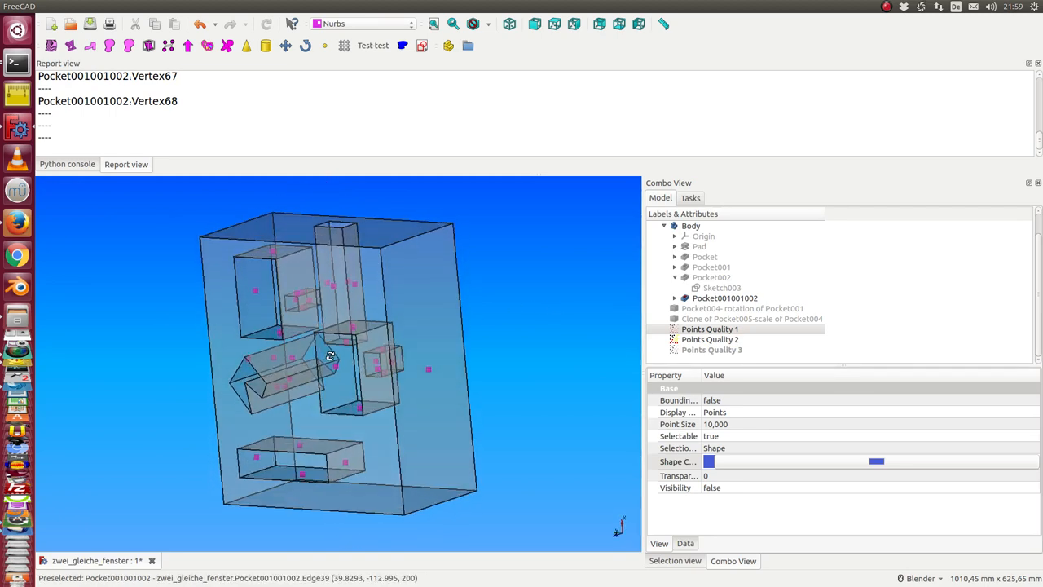
{"action": "left_click", "coordinate": [710, 349]}
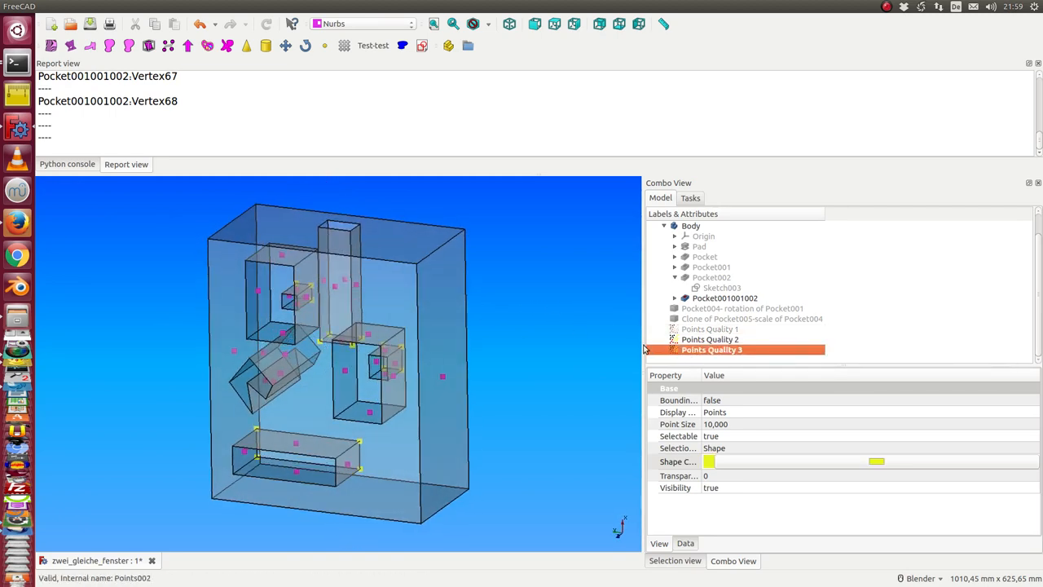